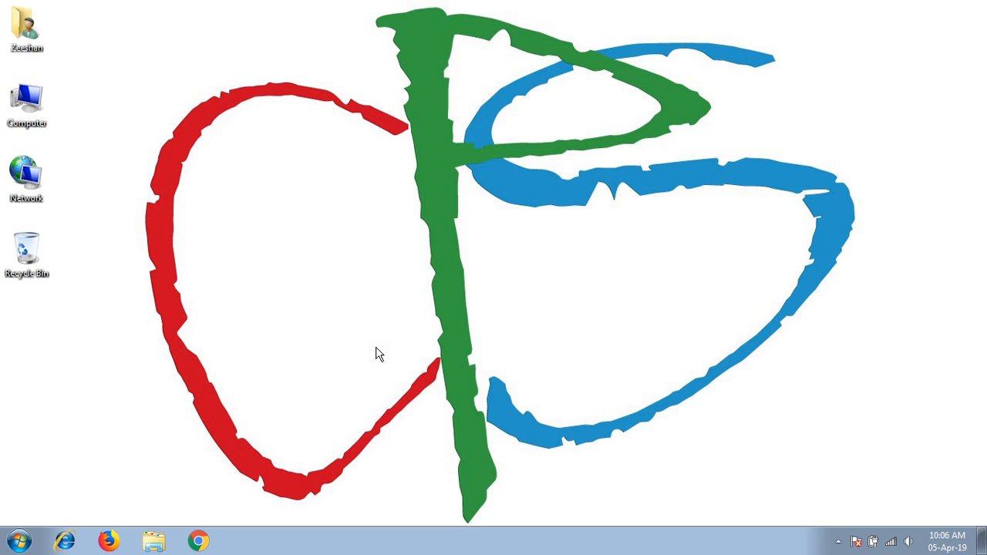
Step: Search 'region' and confirm only the English (United States) US keyboard is installed, then close
left_click(26, 27)
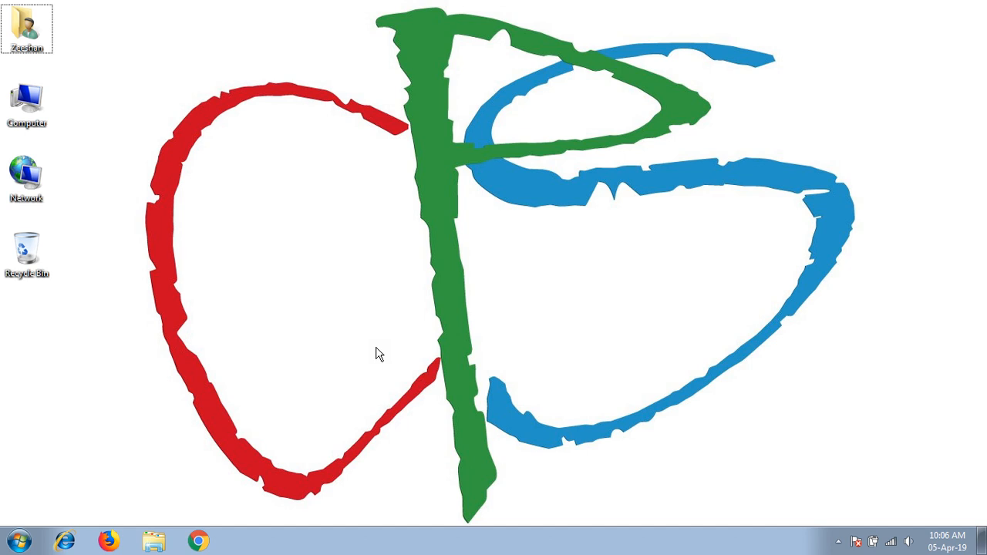
left_click(11, 540)
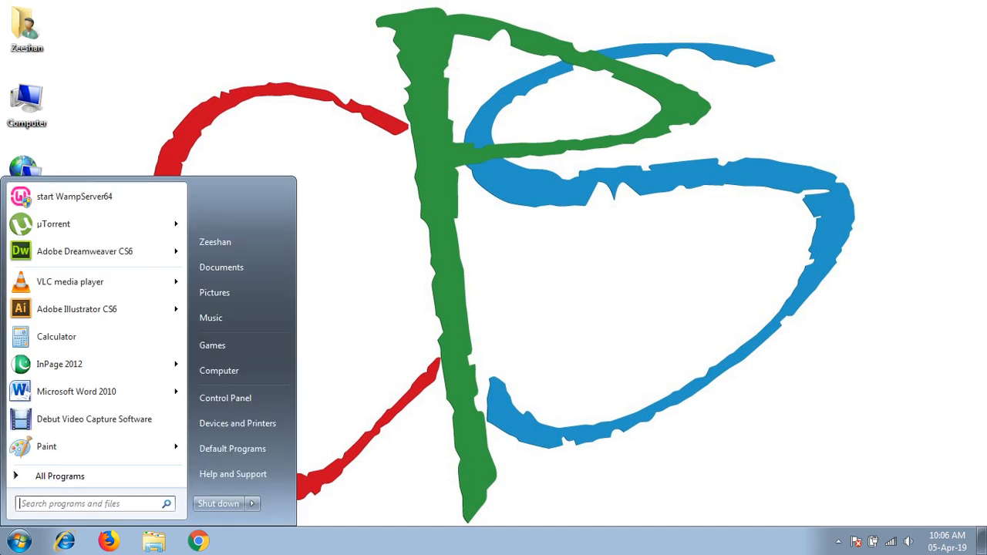
type("regio")
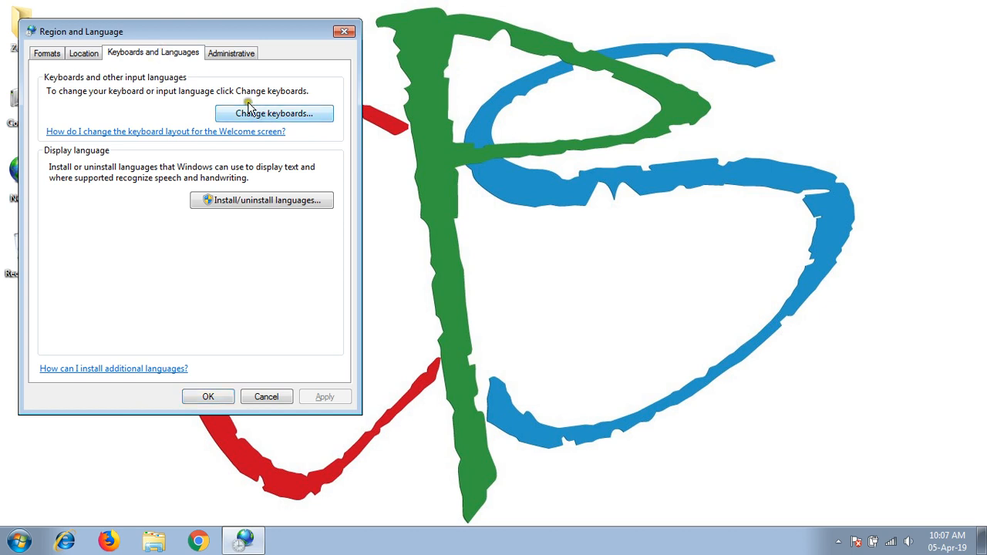
mouse_move(61, 37)
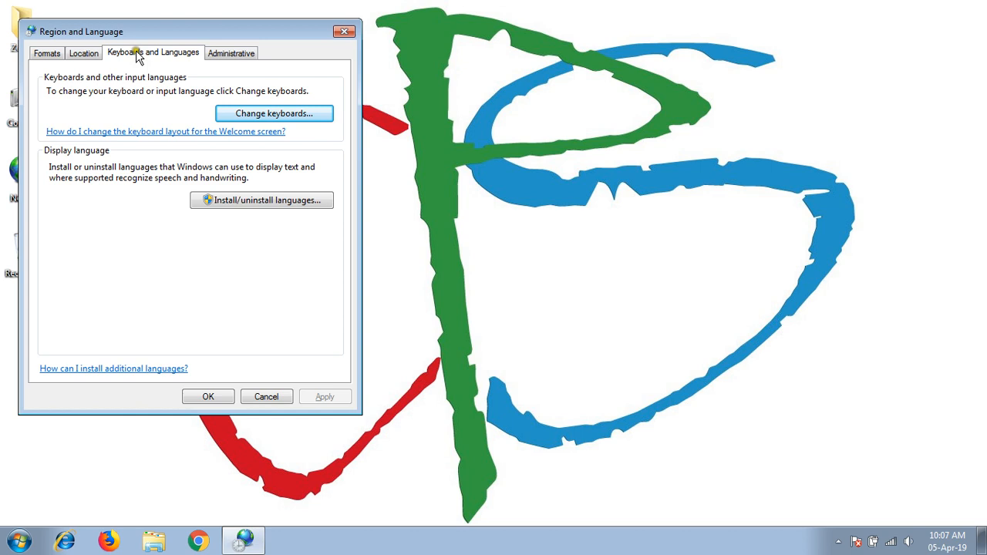
mouse_move(274, 113)
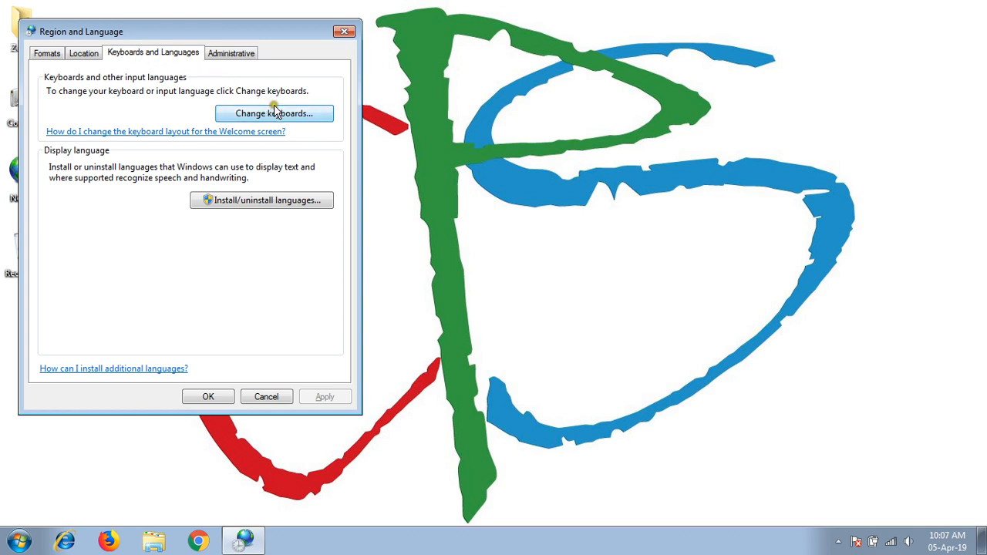
mouse_move(322, 120)
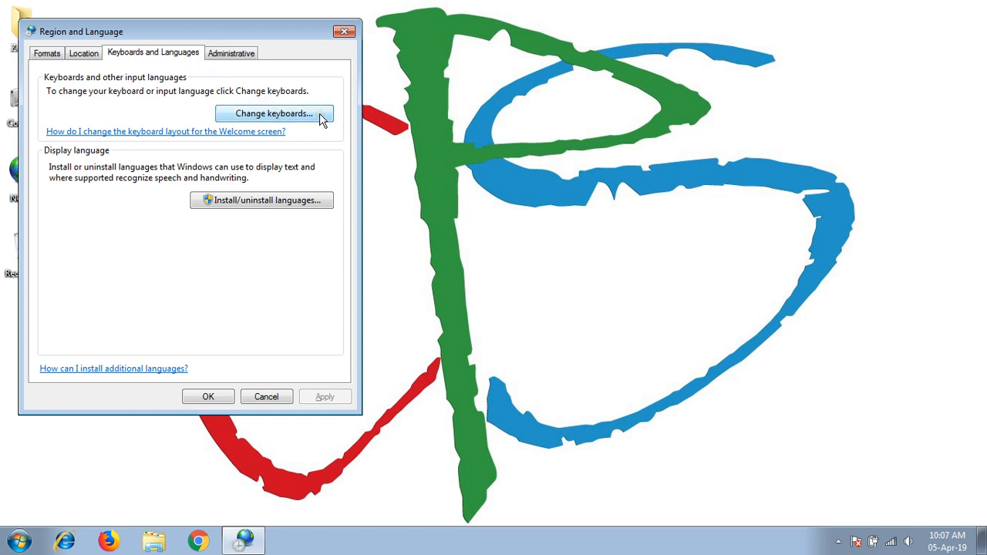
left_click(273, 113)
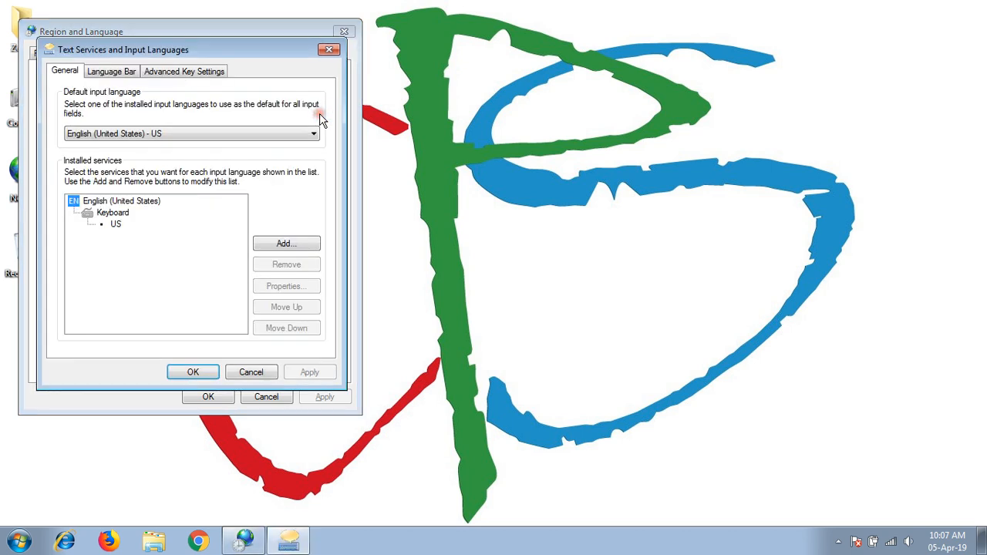
mouse_move(135, 208)
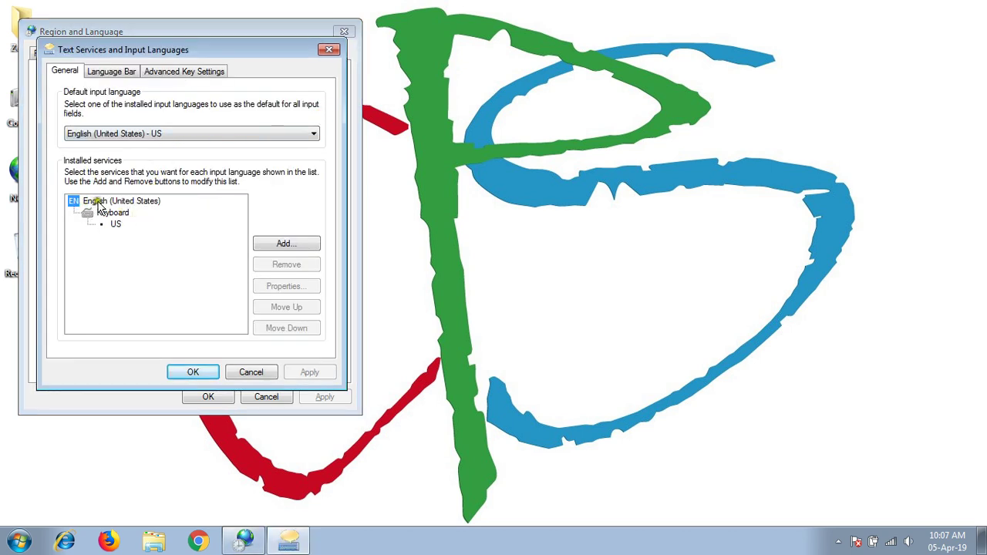
mouse_move(106, 208)
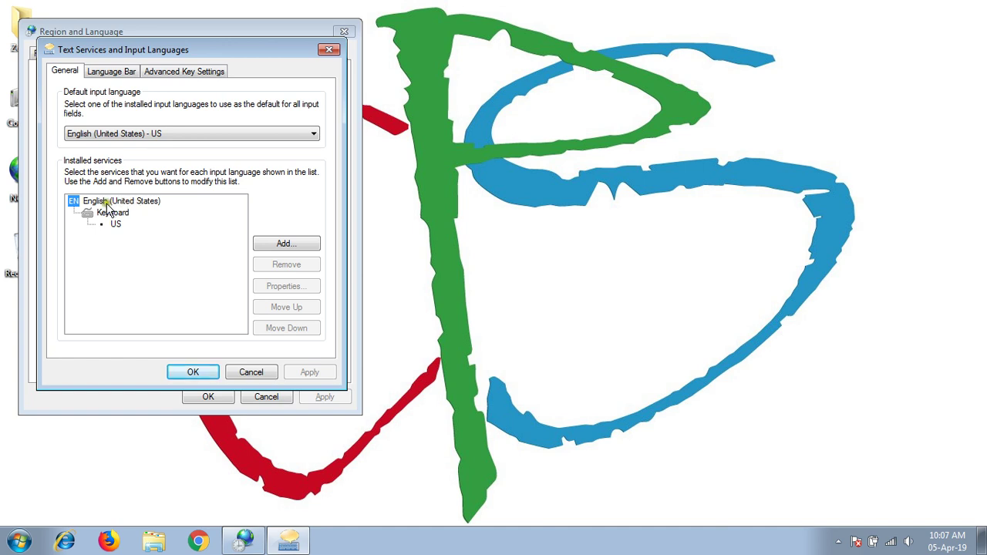
mouse_move(151, 208)
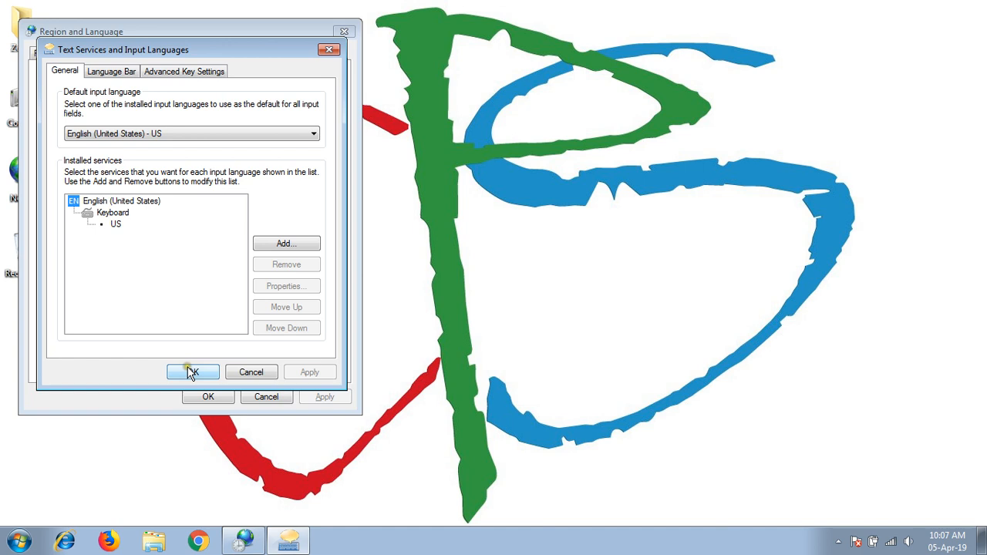
left_click(193, 373)
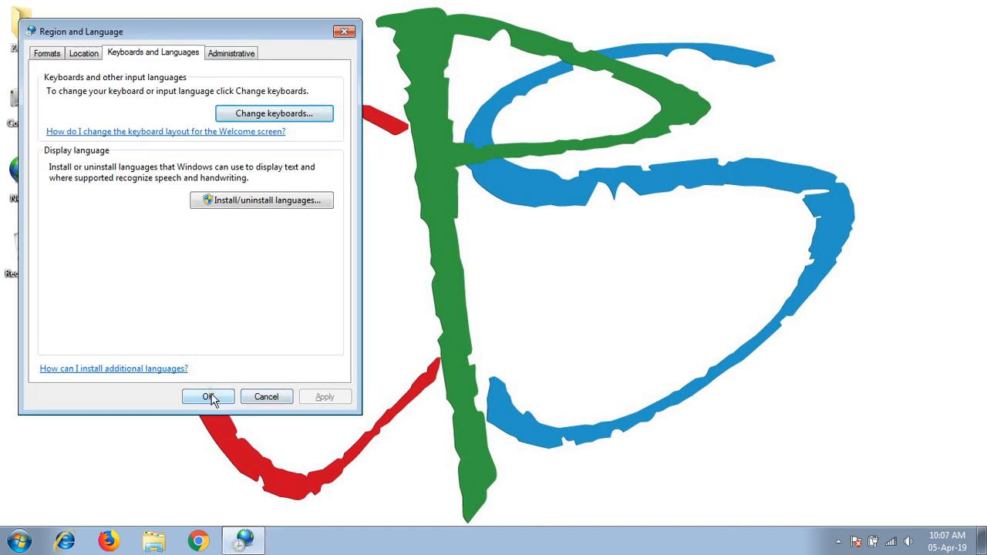
left_click(208, 396)
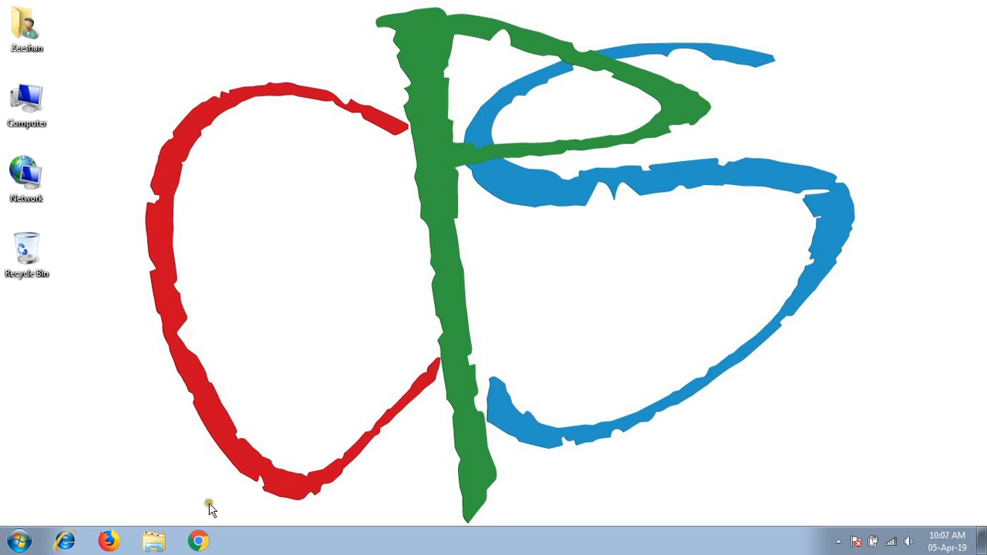
mouse_move(212, 509)
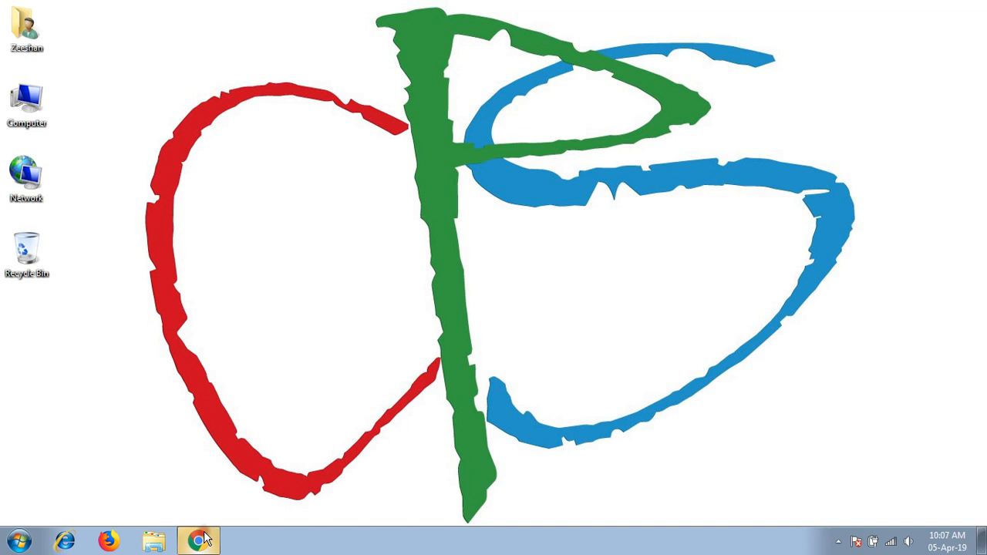
Step: Open Chrome and enter 'Phonetic' in the address bar
left_click(199, 539)
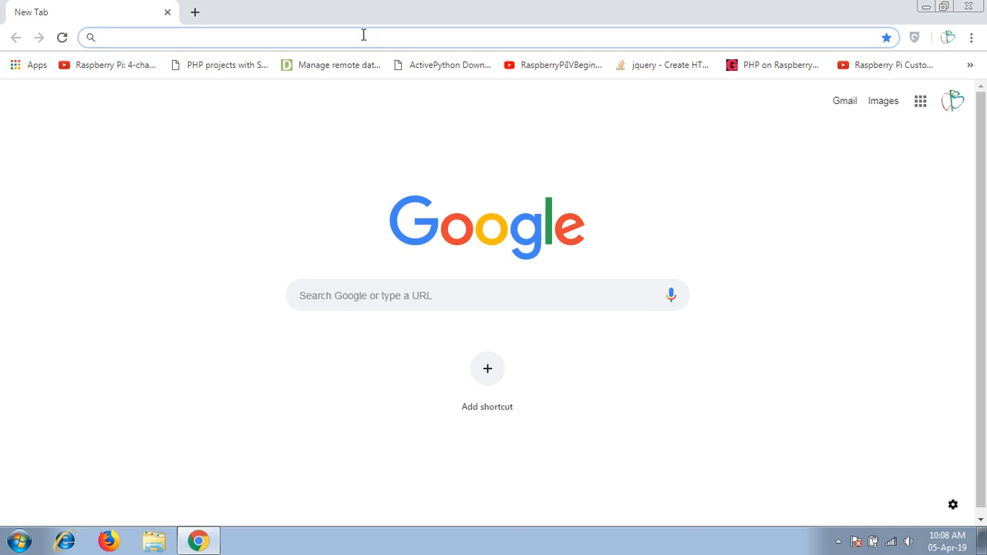
type("Ph")
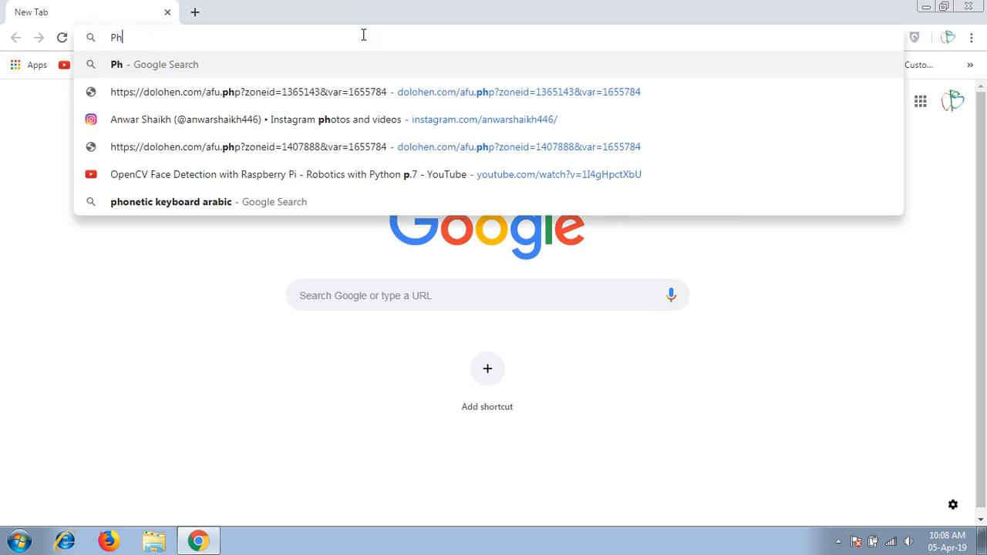
type("onetic")
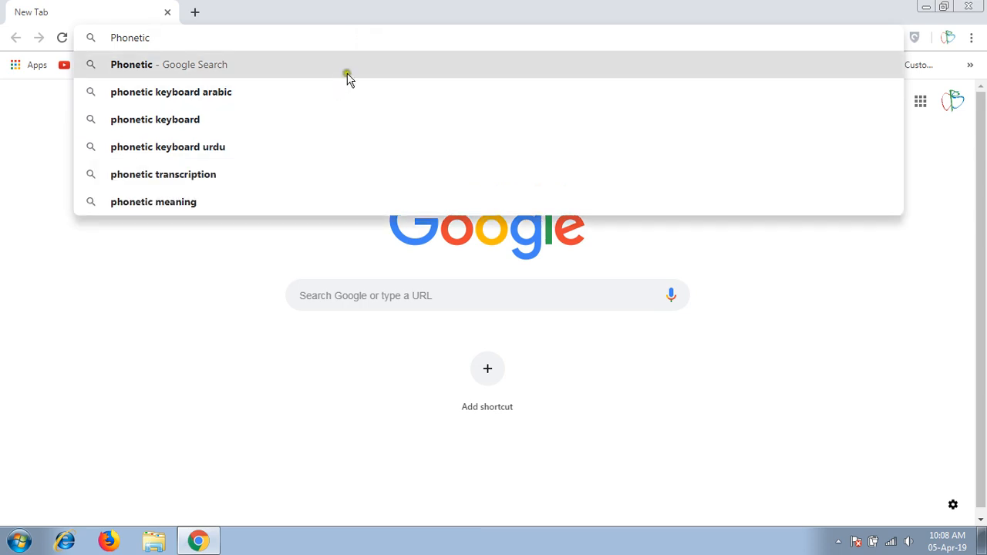
mouse_move(335, 148)
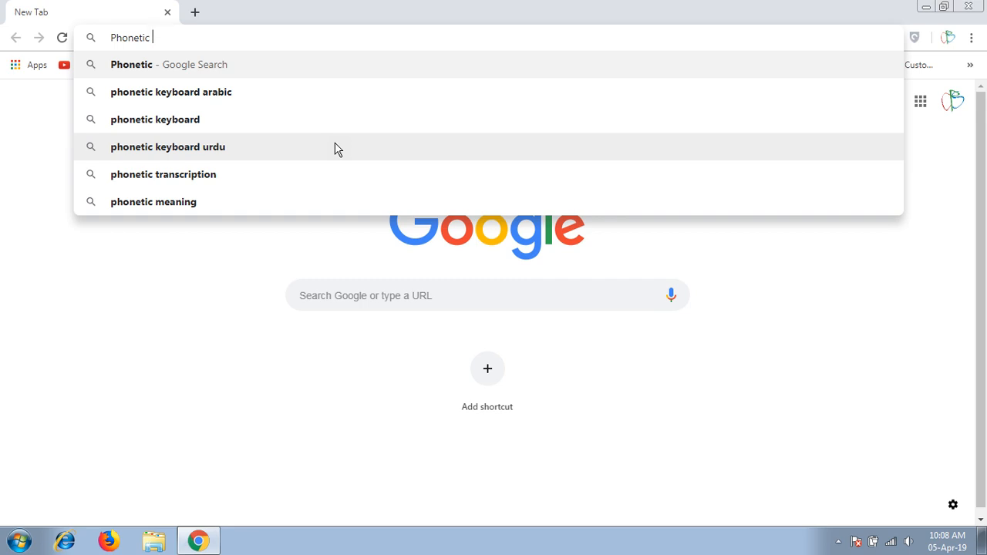
Step: Search for 'phonetic keyboard urdu' and scroll through the Urdu phonetic keyboard download results
left_click(168, 147)
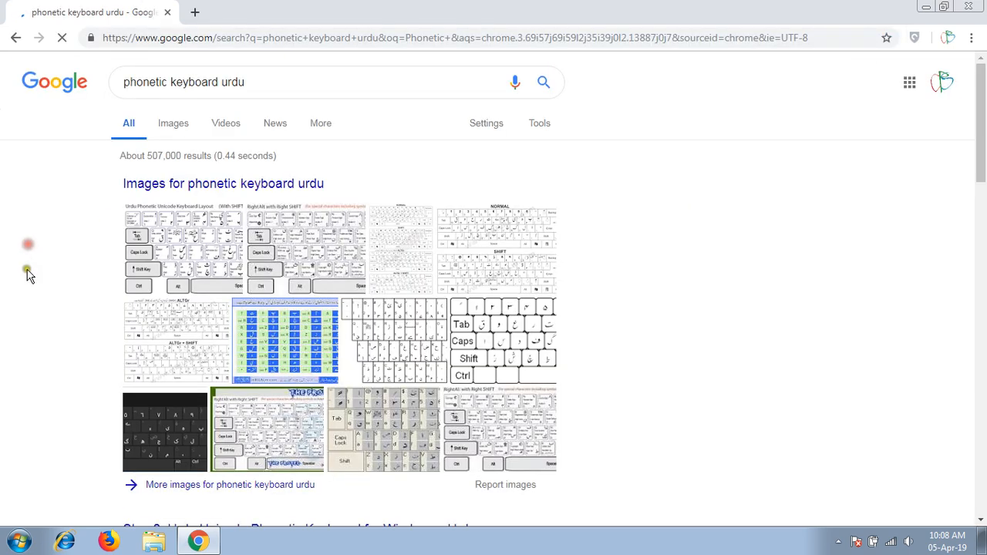
mouse_move(37, 362)
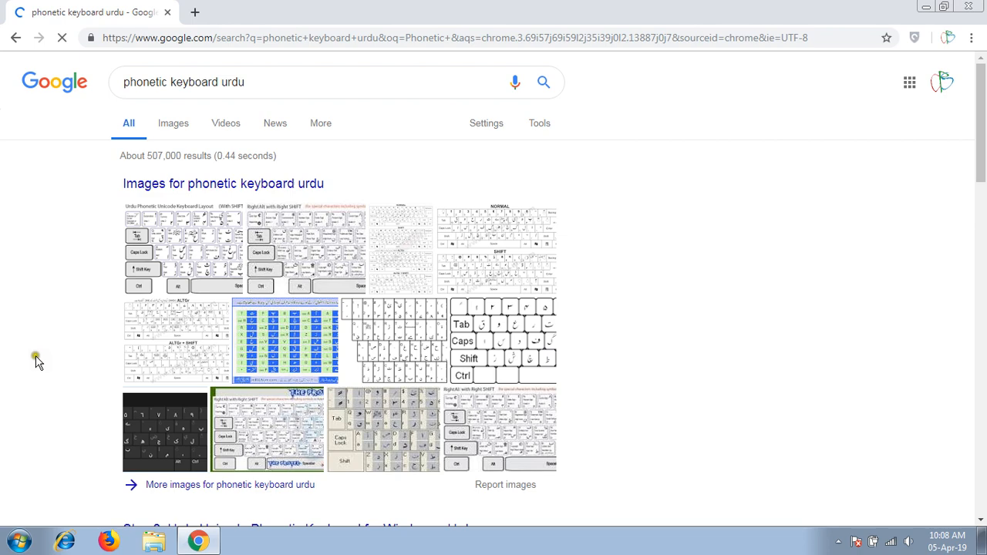
scroll("down", 3)
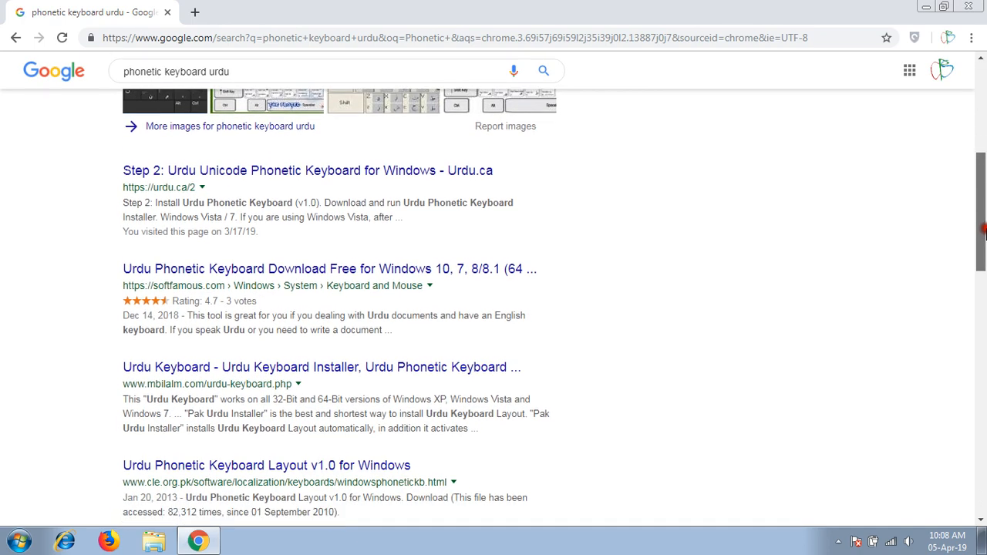
scroll("up", 3)
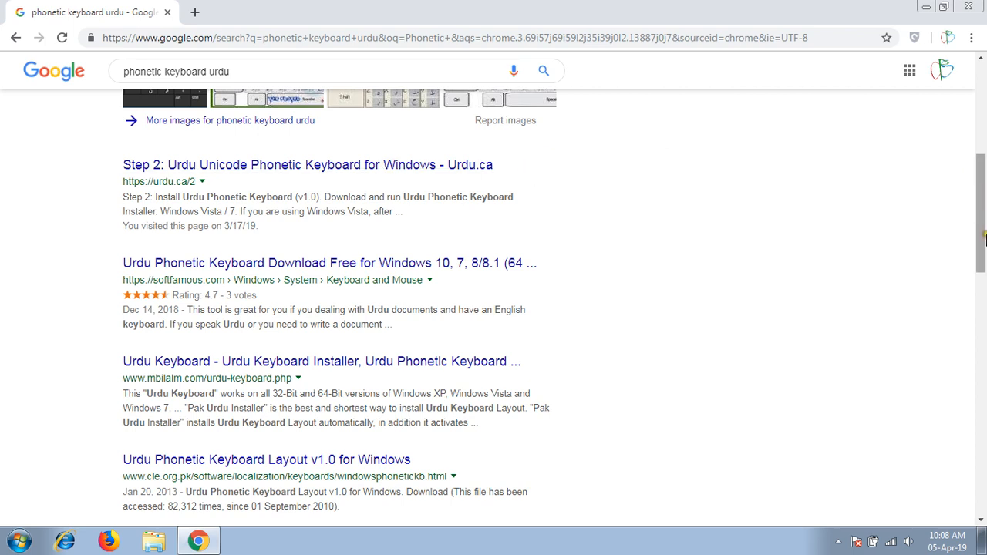
scroll("down", 3)
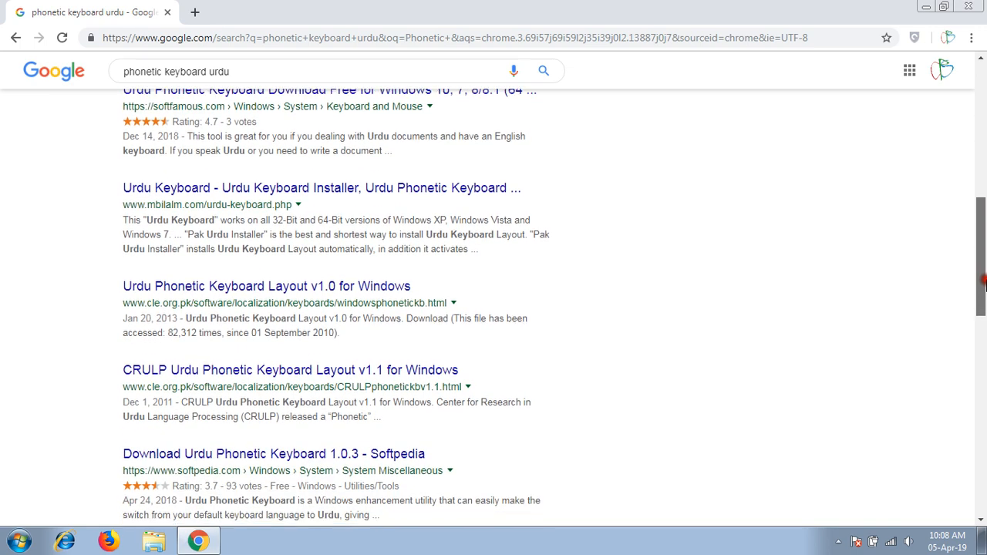
scroll("up", 3)
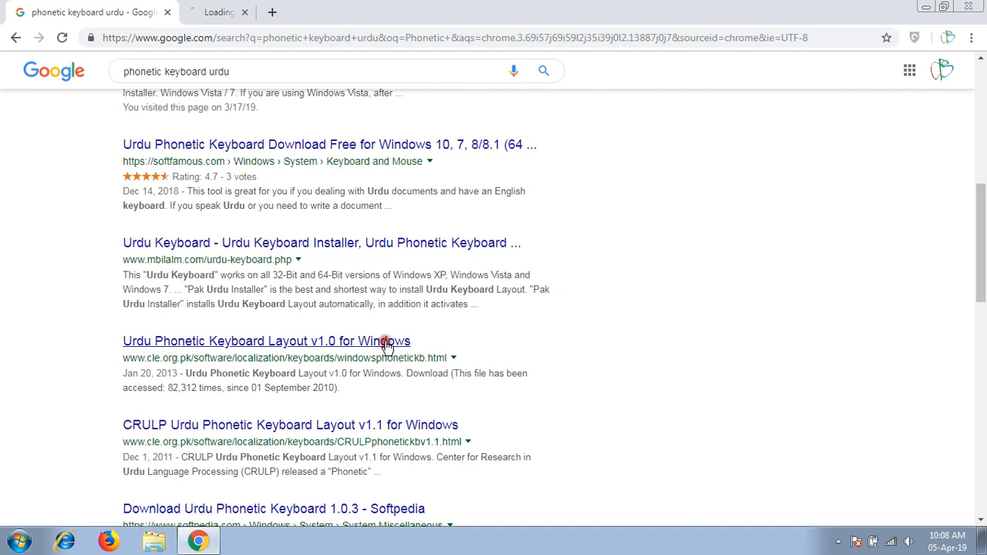
Step: Open the CLE 'Urdu Phonetic Keyboard Layout v1.0 for Windows' page and scroll through it
left_click(267, 341)
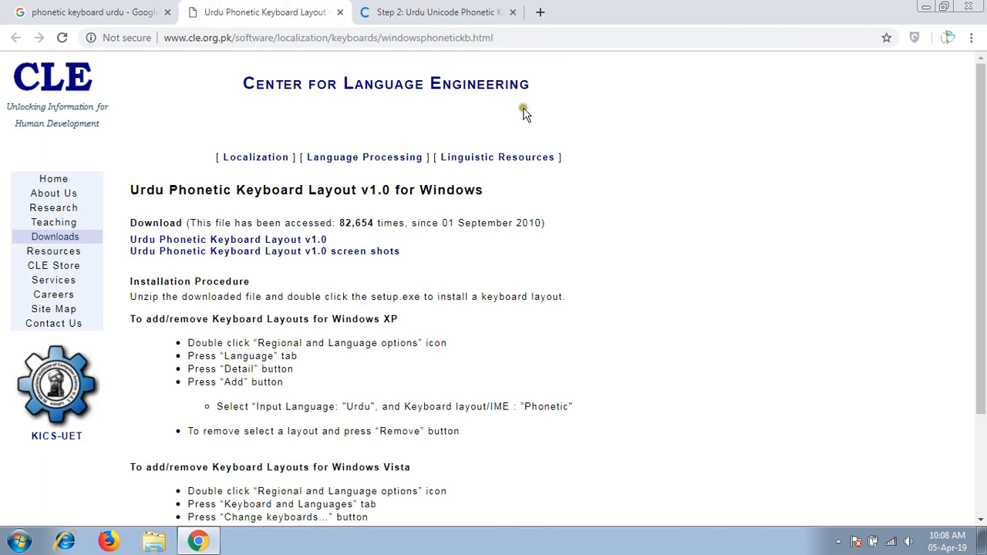
mouse_move(557, 199)
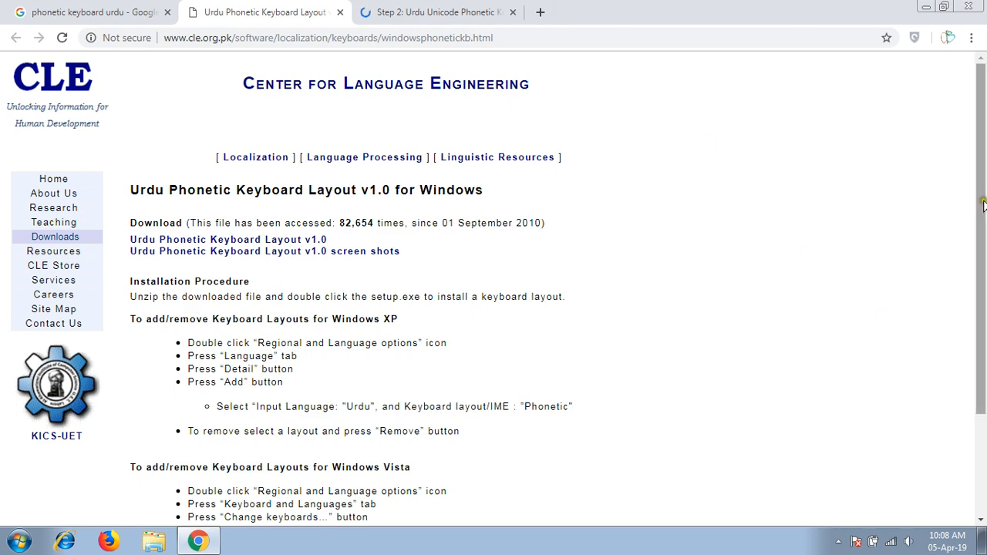
scroll("down", 3)
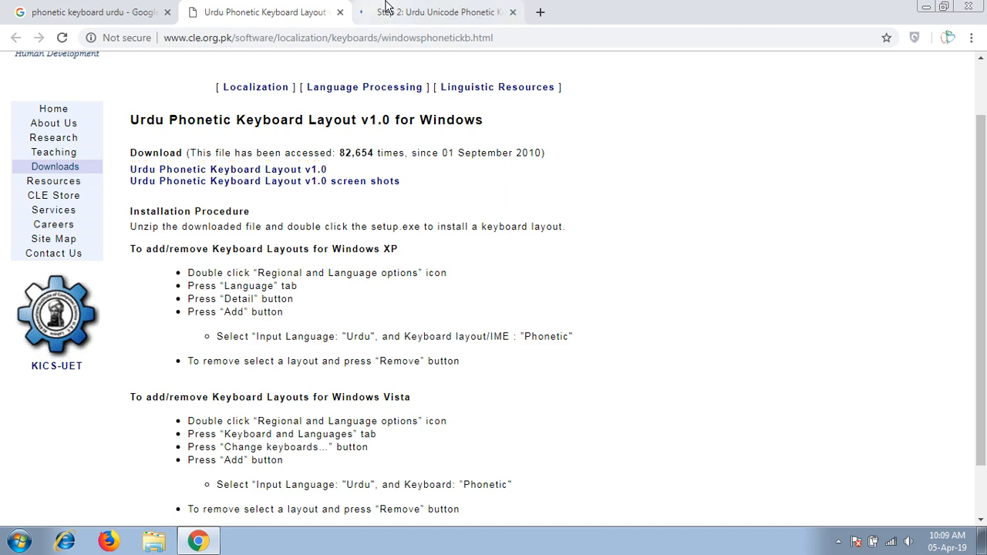
Step: Review urdu.ca's phonetic layout chart and download the installer Phonetic-Keyboard.exe
left_click(437, 12)
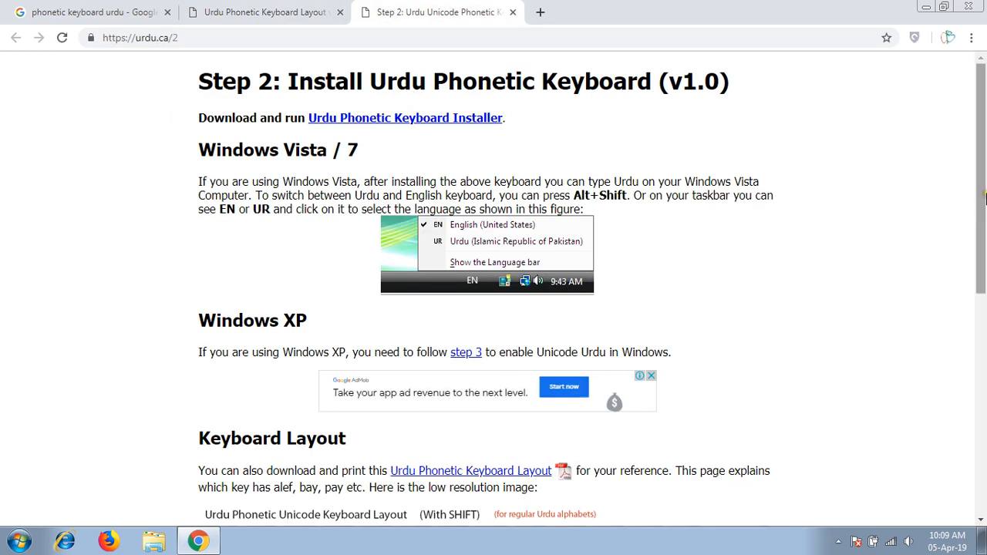
scroll("down", 3)
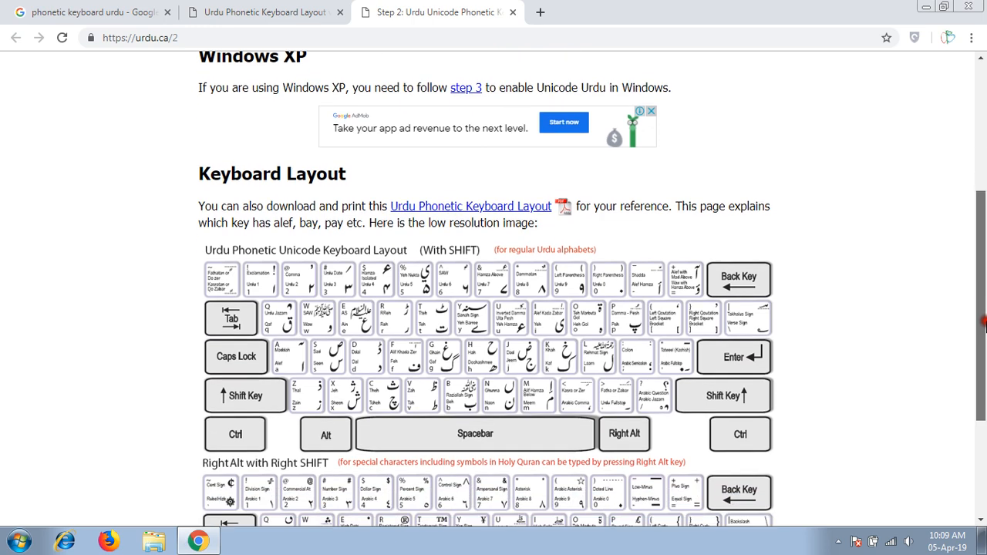
scroll("down", 3)
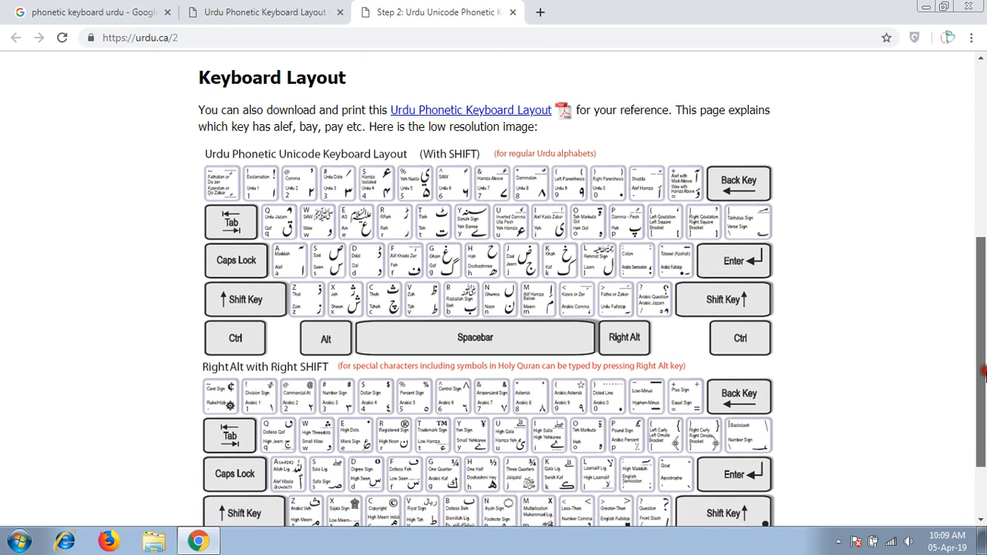
scroll("down", 3)
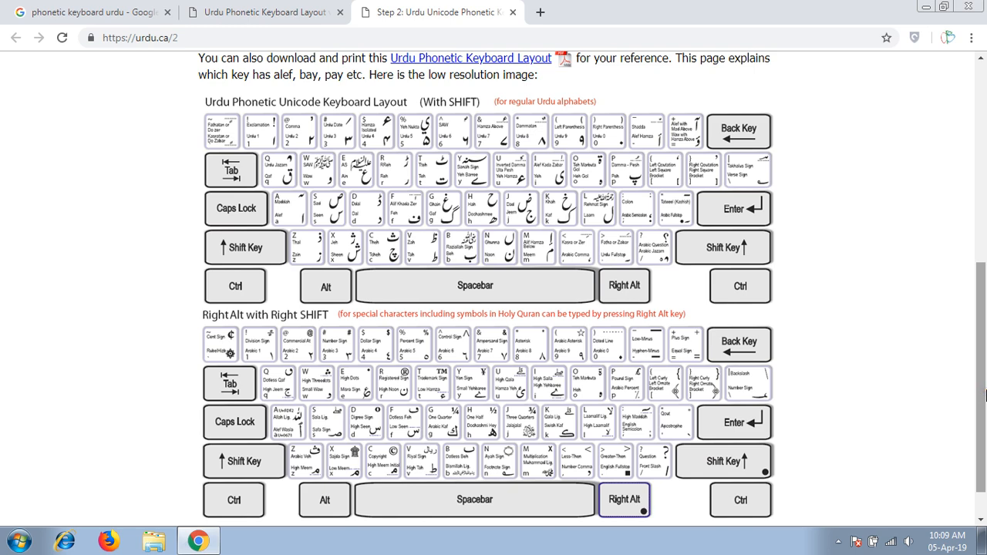
scroll("up", 3)
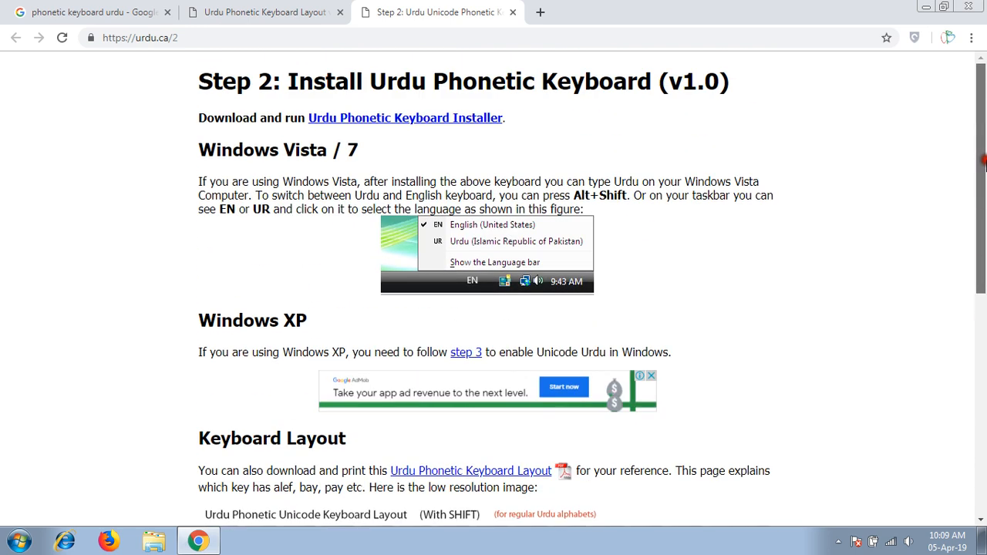
mouse_move(456, 127)
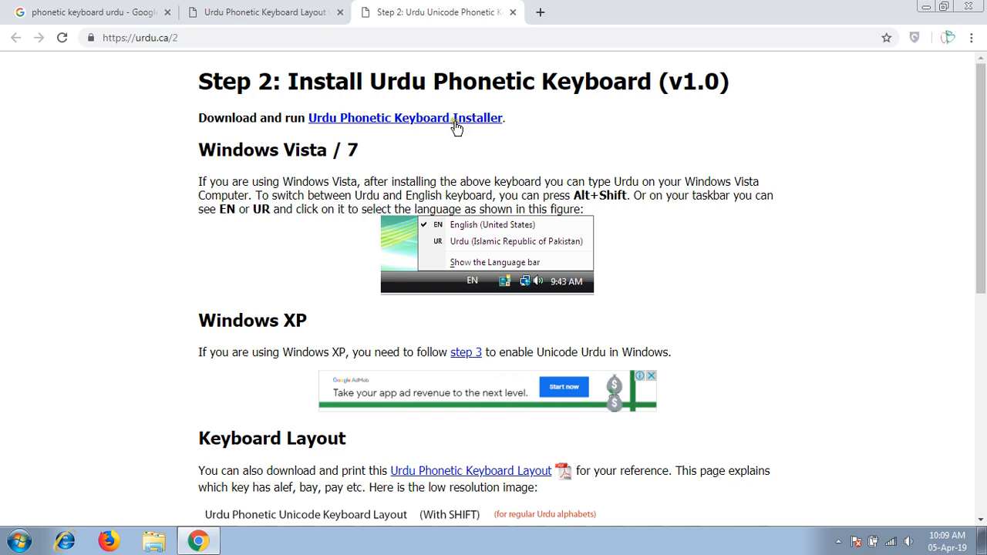
left_click(406, 117)
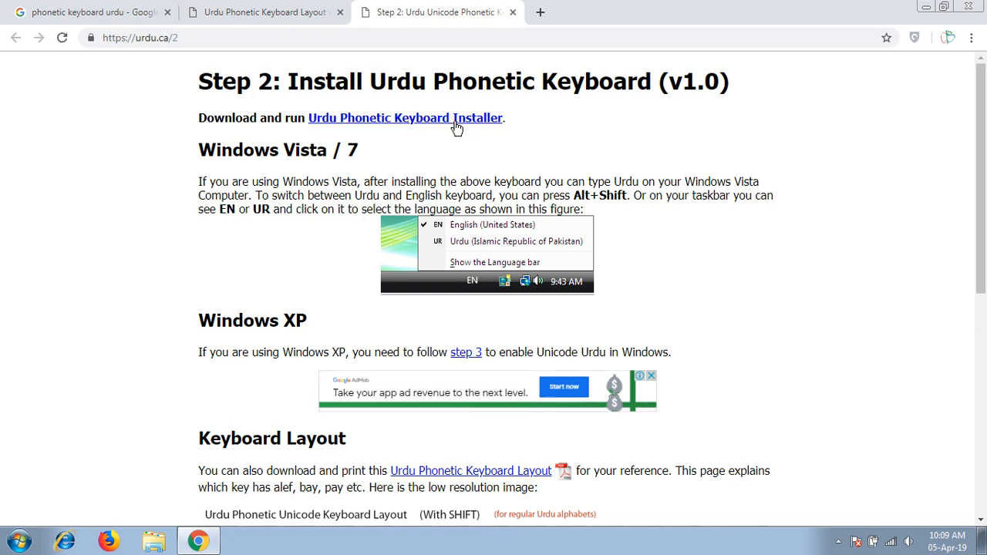
left_click(405, 117)
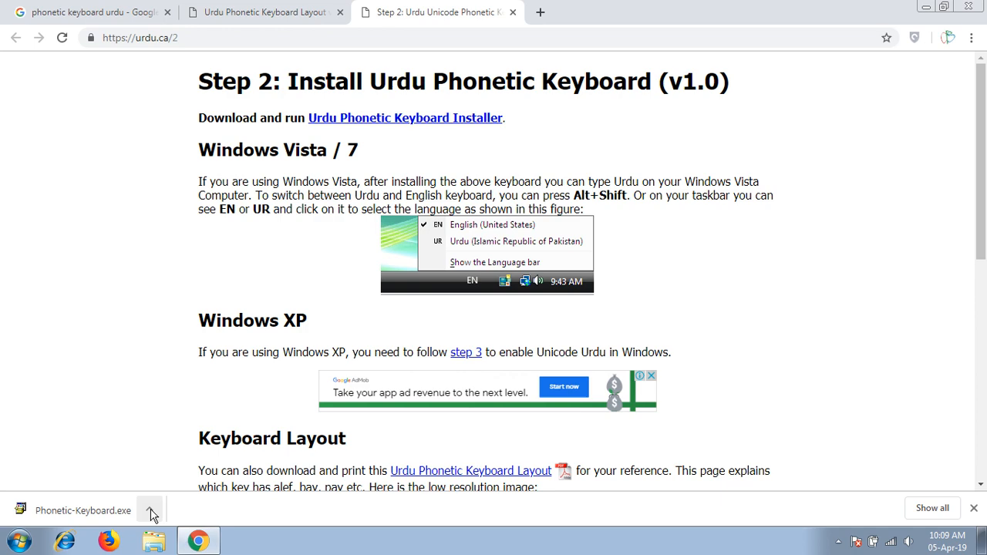
Step: Show Phonetic-Keyboard.exe in the Downloads folder and run the installer
left_click(150, 510)
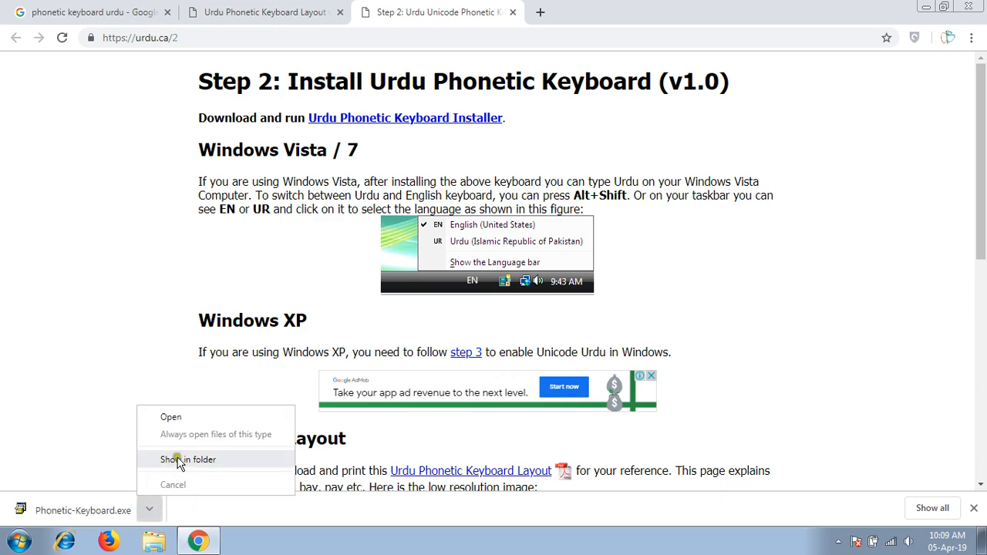
left_click(188, 460)
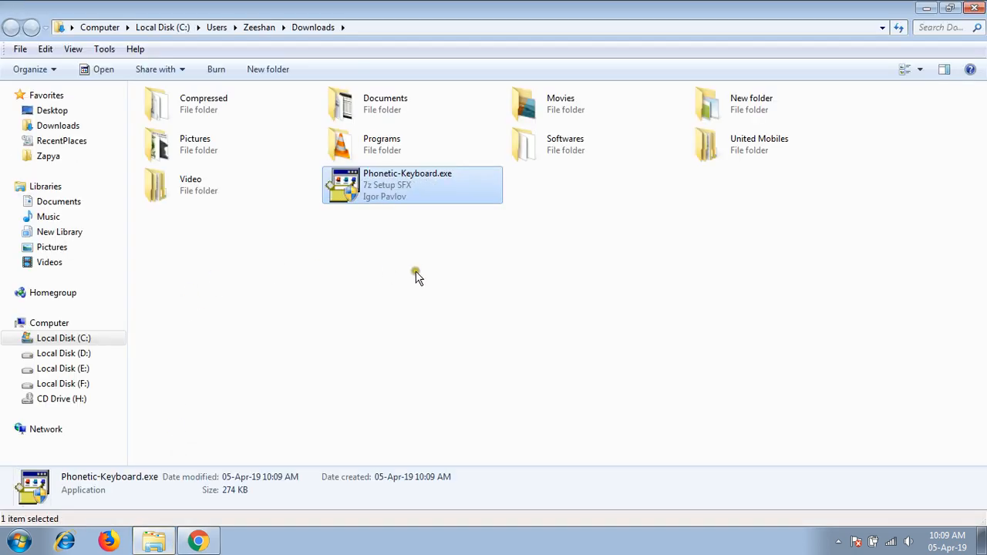
mouse_move(413, 251)
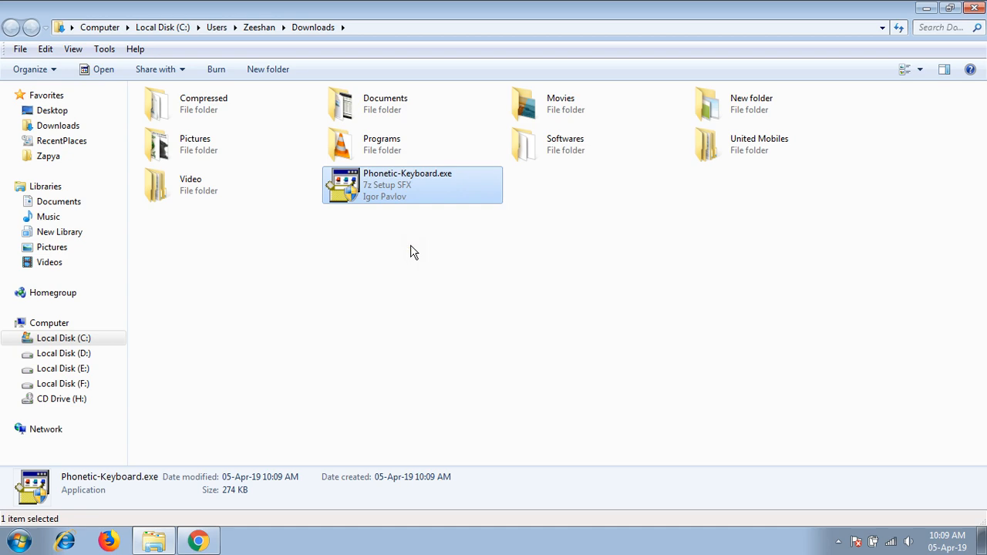
double_click(412, 185)
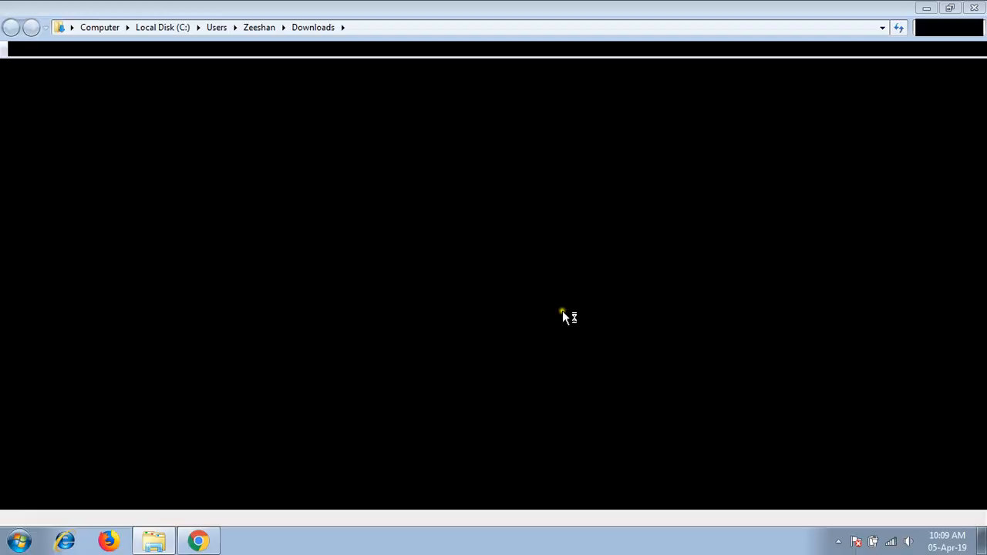
double_click(407, 185)
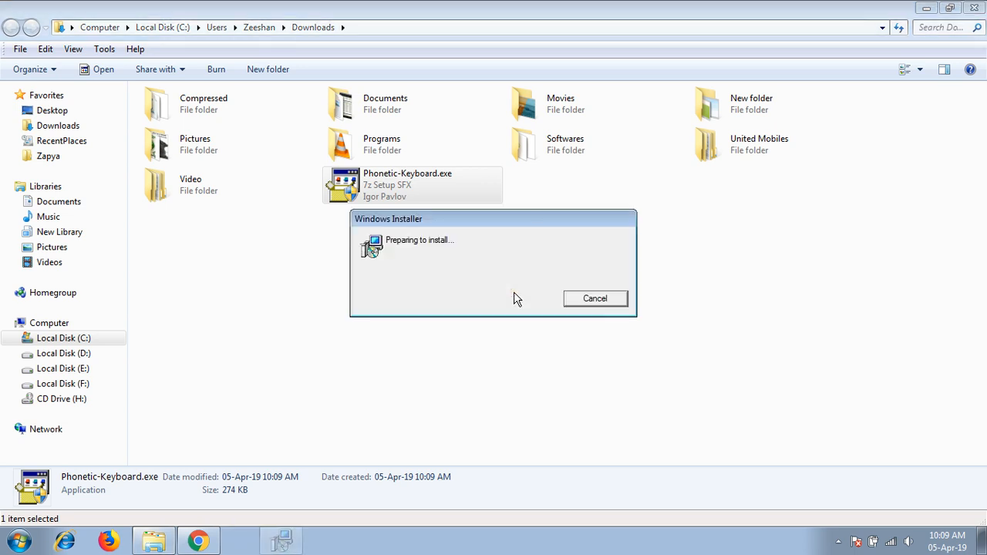
left_click(594, 298)
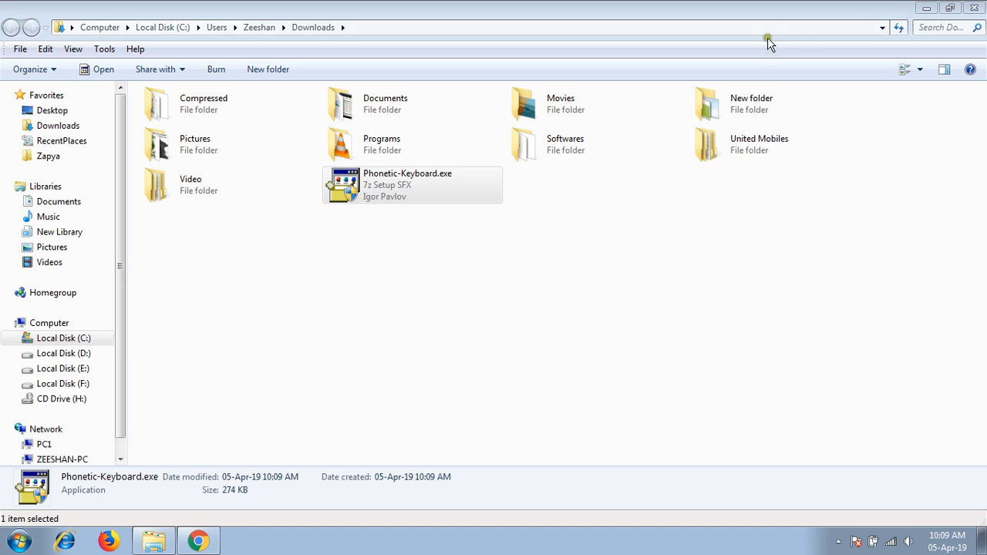
mouse_move(422, 336)
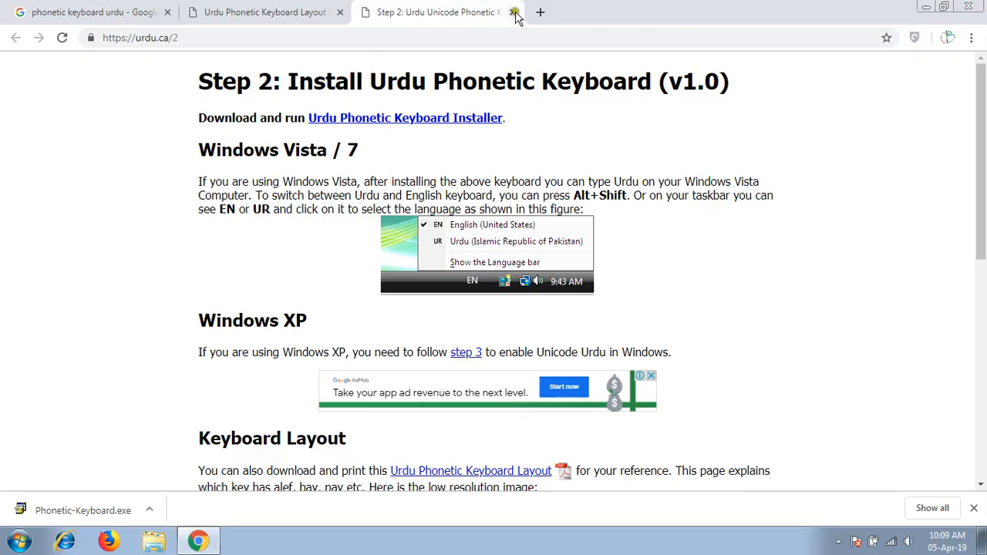
left_click(515, 12)
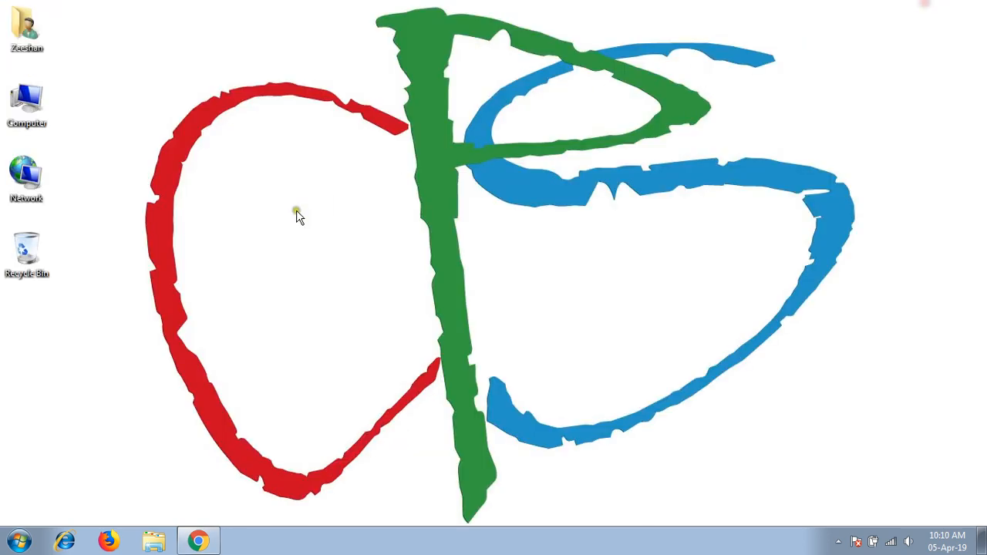
Step: Reopen Region and Language and confirm the keyboard list still shows only English (United States) US
left_click(19, 539)
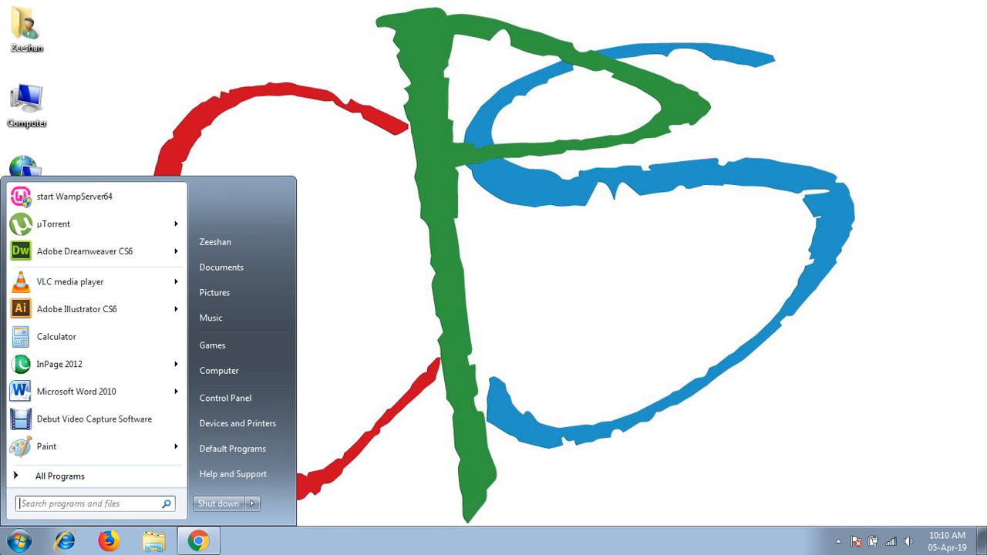
type("region")
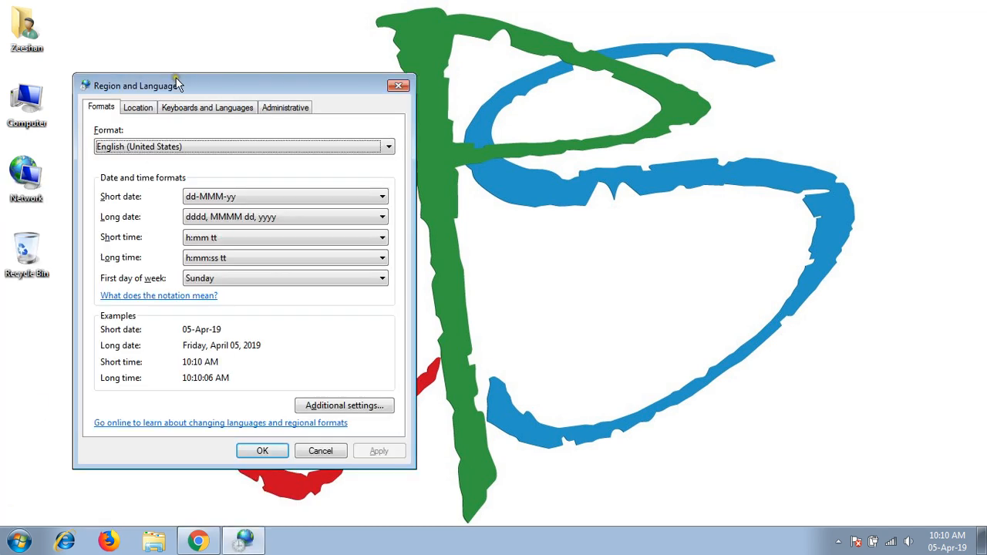
left_click(207, 108)
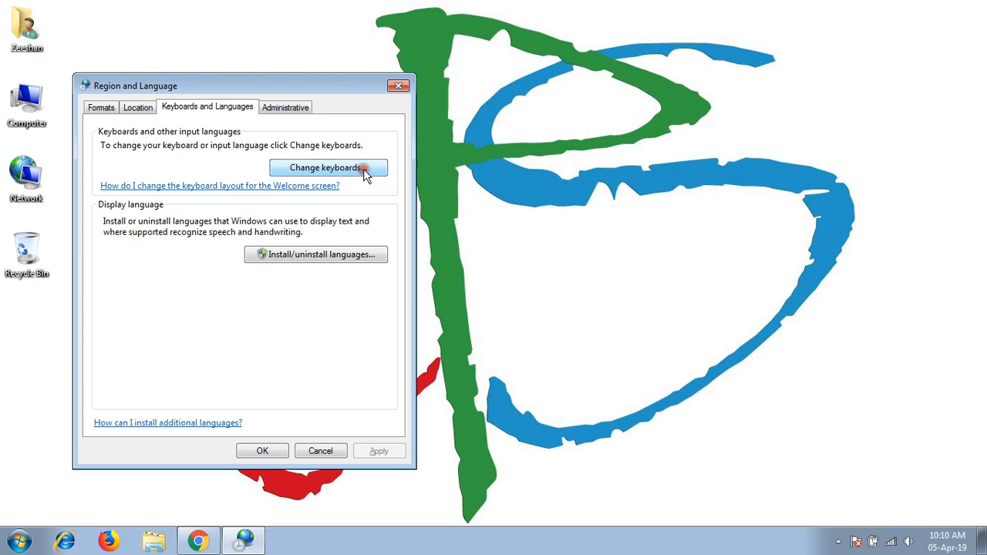
left_click(327, 167)
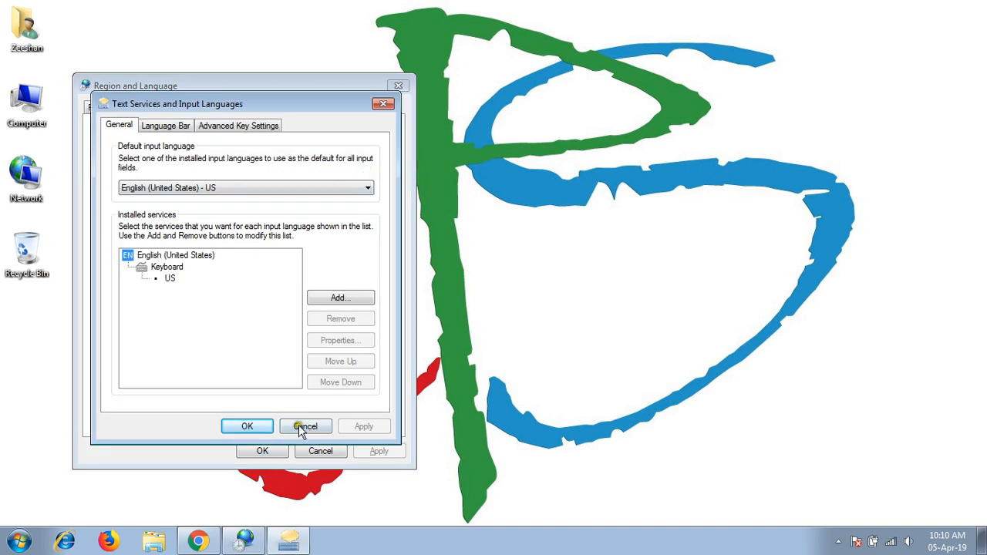
left_click(305, 426)
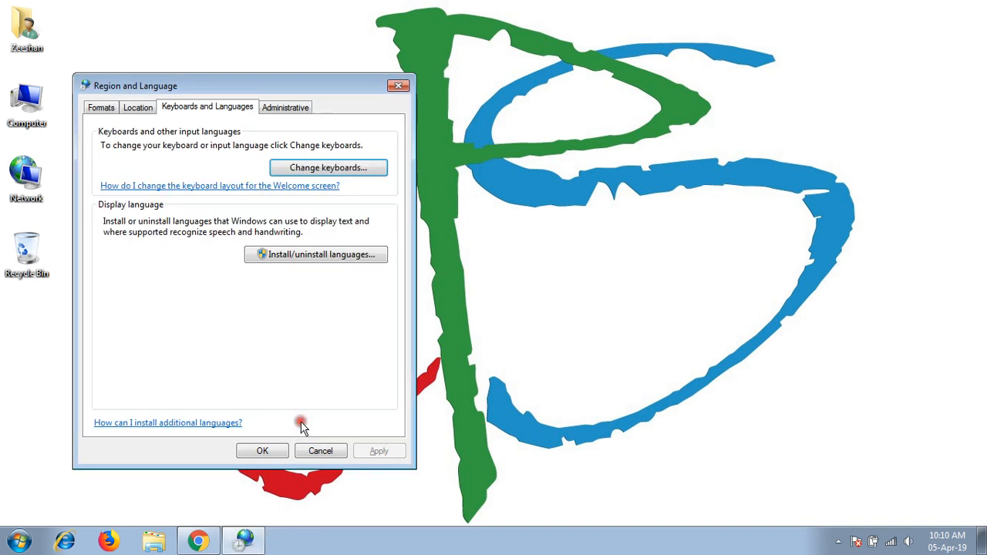
left_click(320, 450)
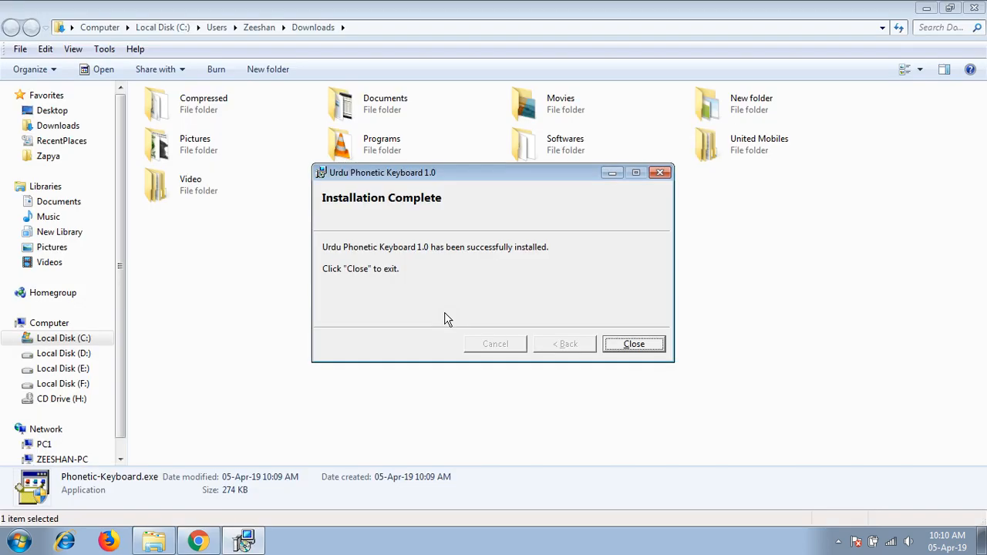
mouse_move(433, 231)
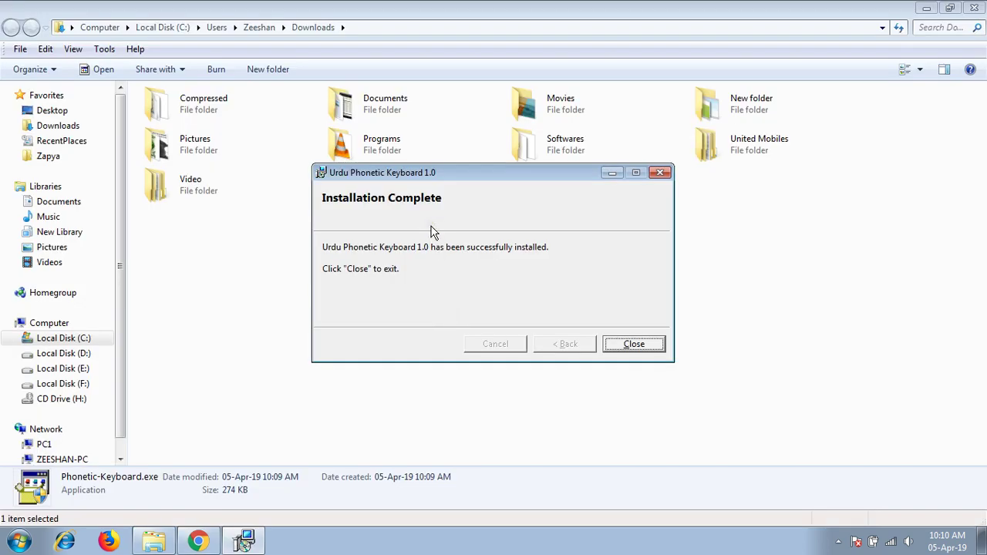
mouse_move(463, 231)
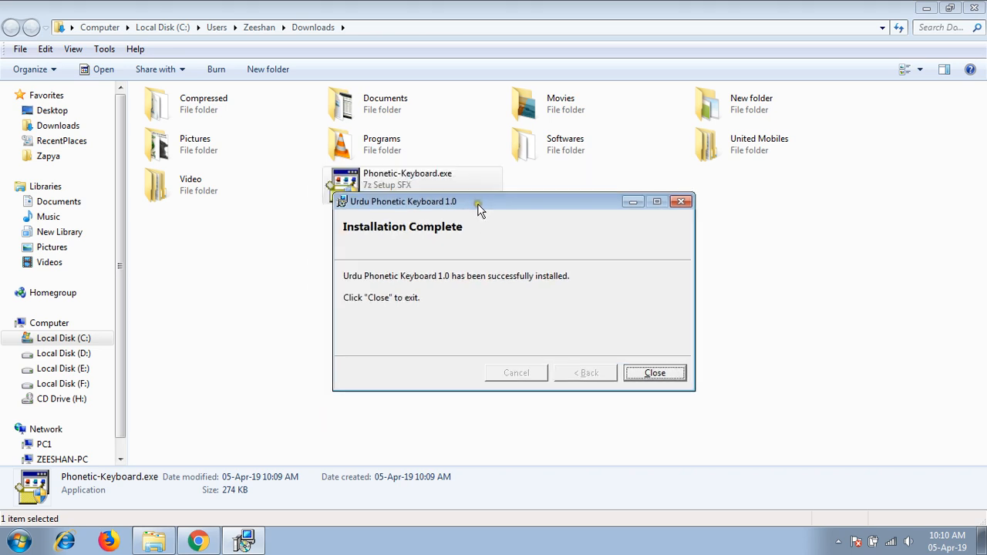
mouse_move(640, 346)
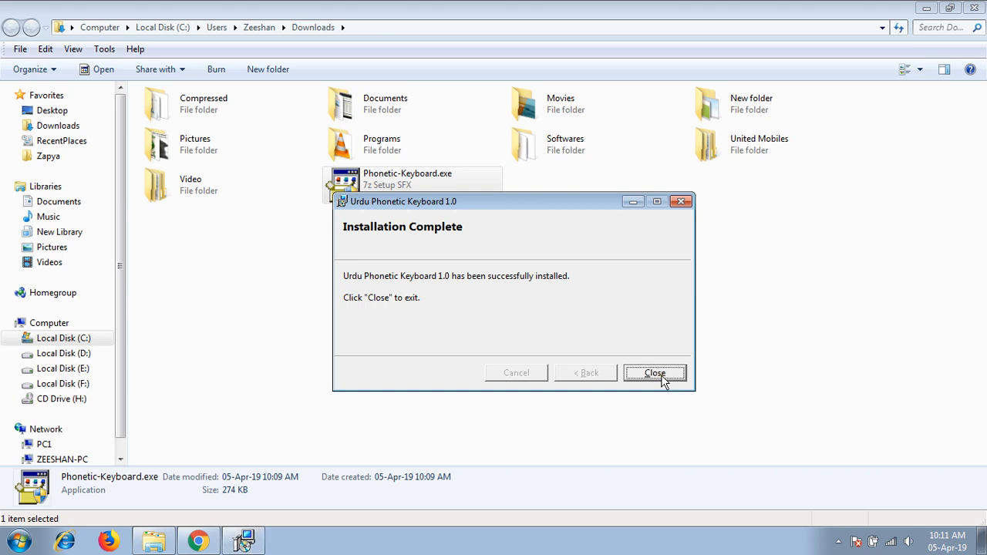
Step: Close the completed Urdu Phonetic Keyboard 1.0 installer
left_click(14, 540)
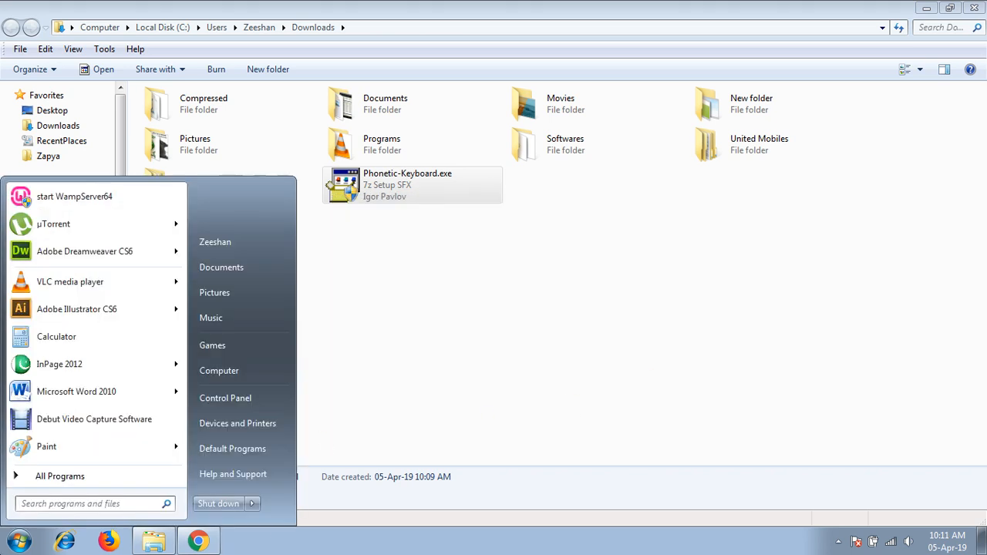
Step: Review the Urdu Phonetic 1.0 and English US keyboards and the Left Alt+Shift hotkey
type("region")
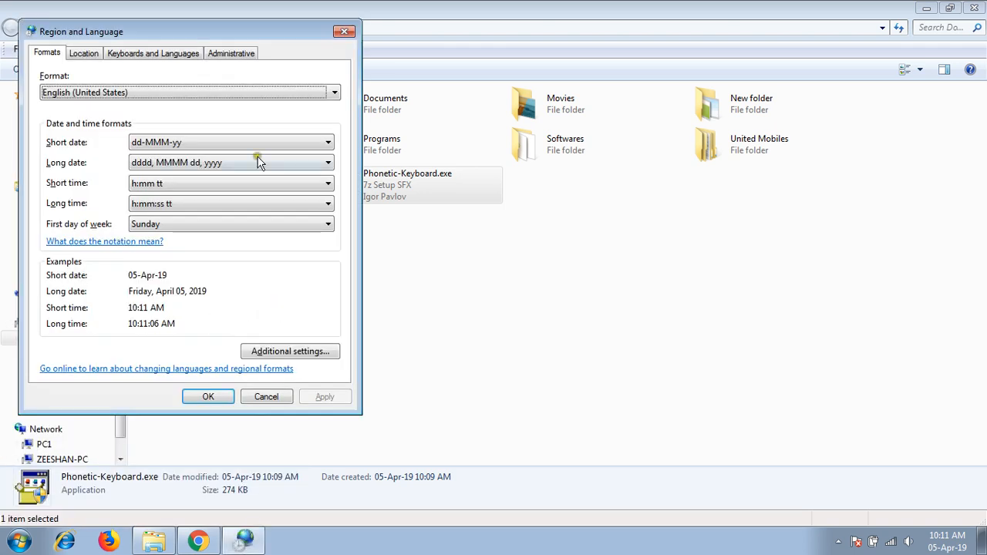
left_click(153, 53)
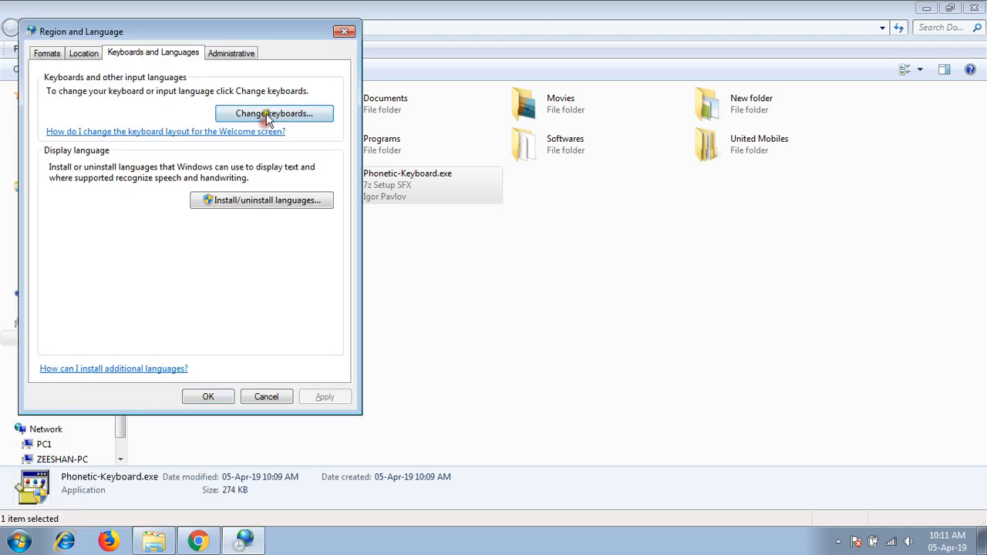
left_click(274, 113)
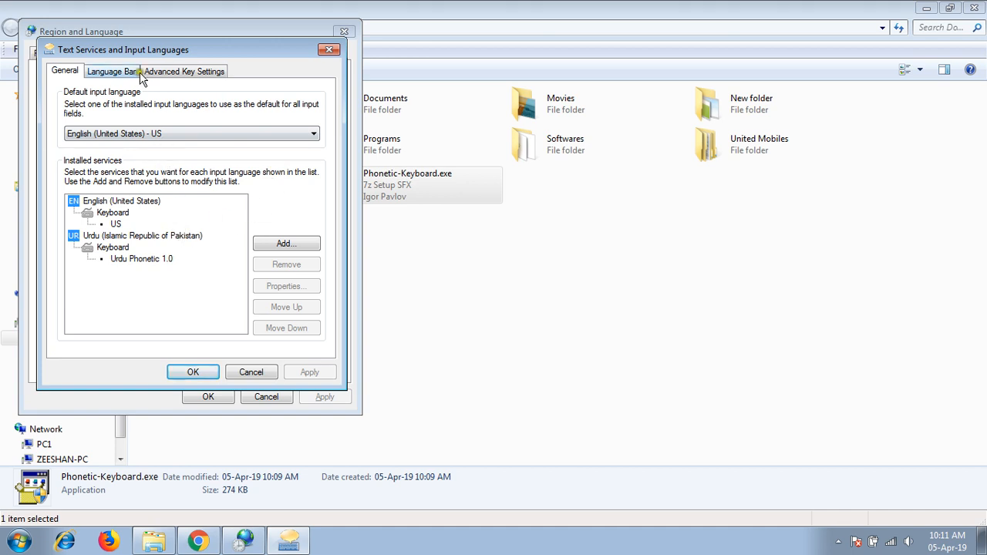
left_click(184, 71)
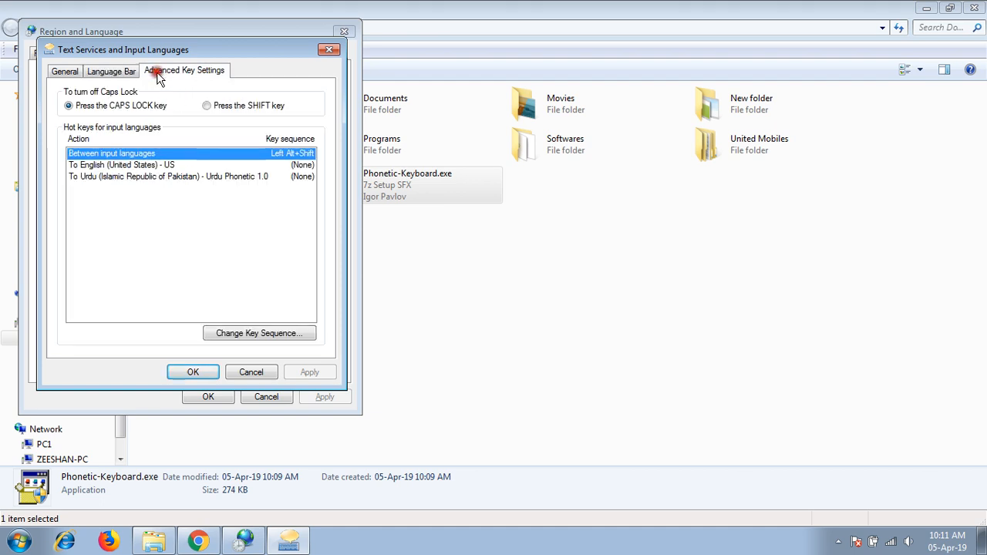
mouse_move(169, 94)
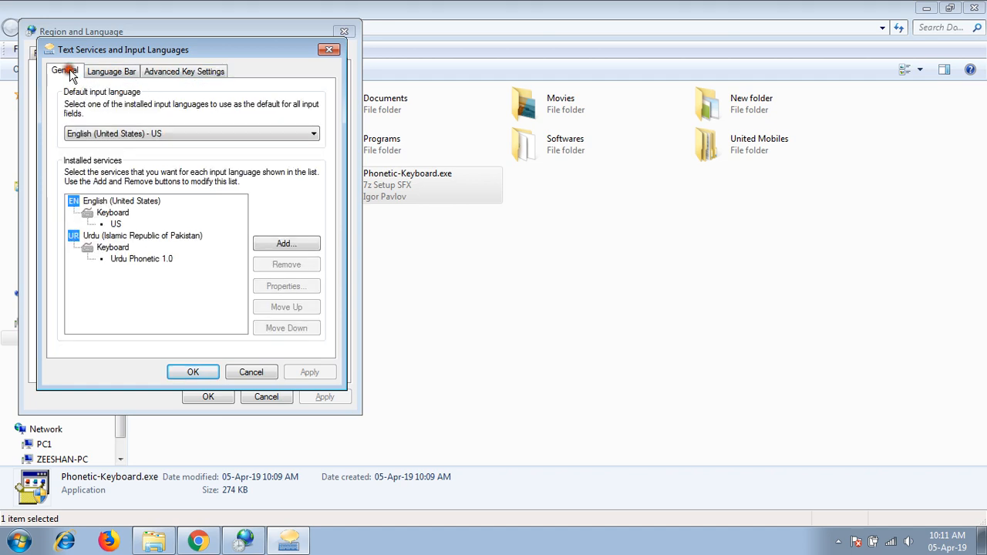
mouse_move(159, 119)
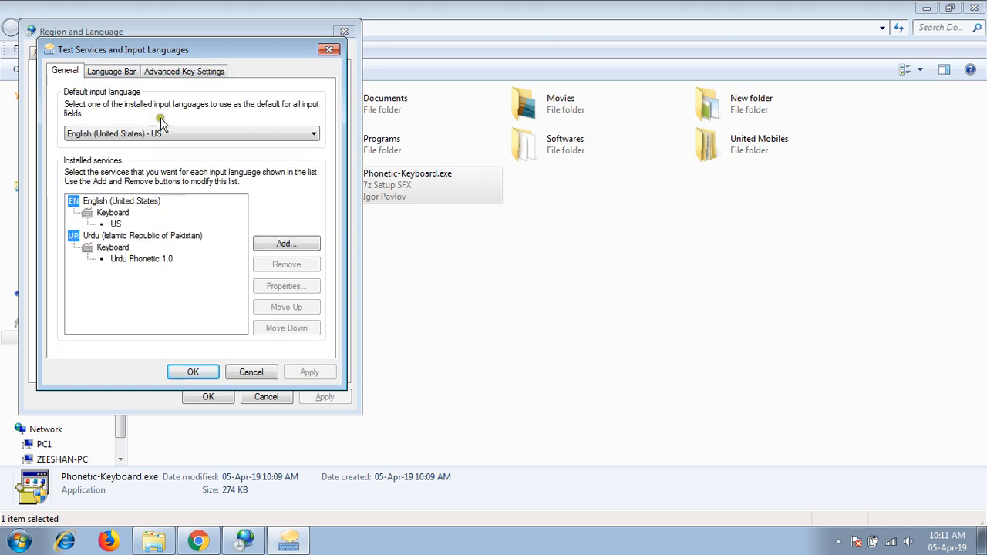
left_click(184, 71)
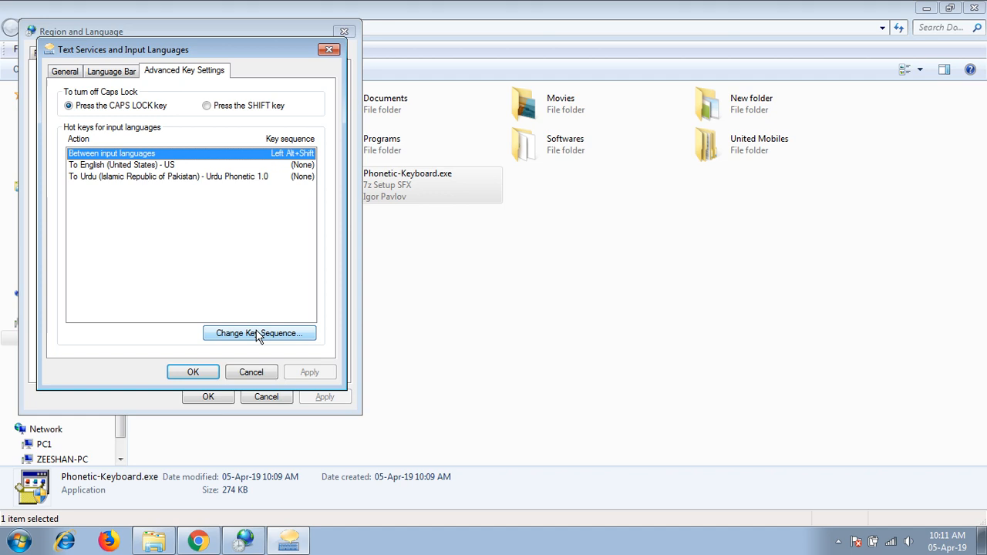
left_click(259, 332)
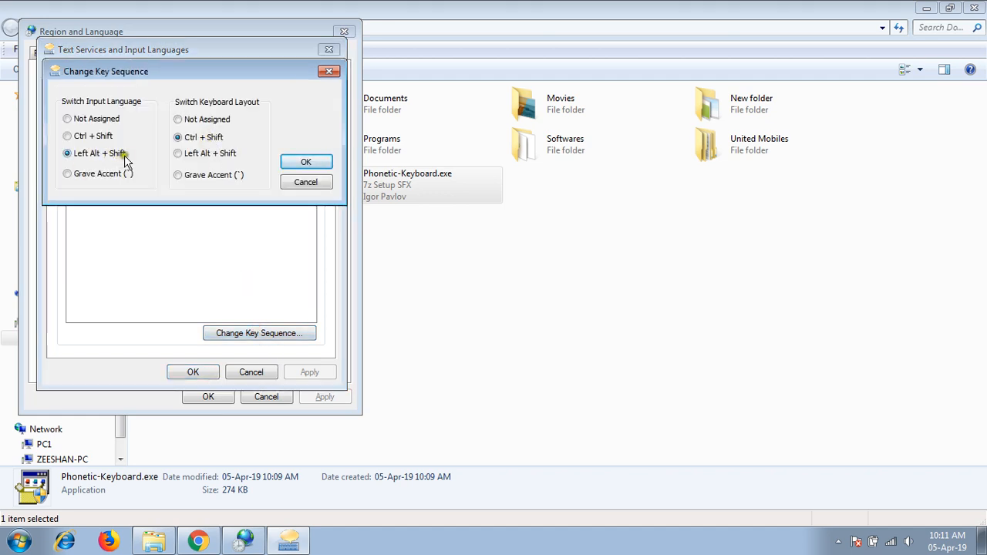
left_click(306, 161)
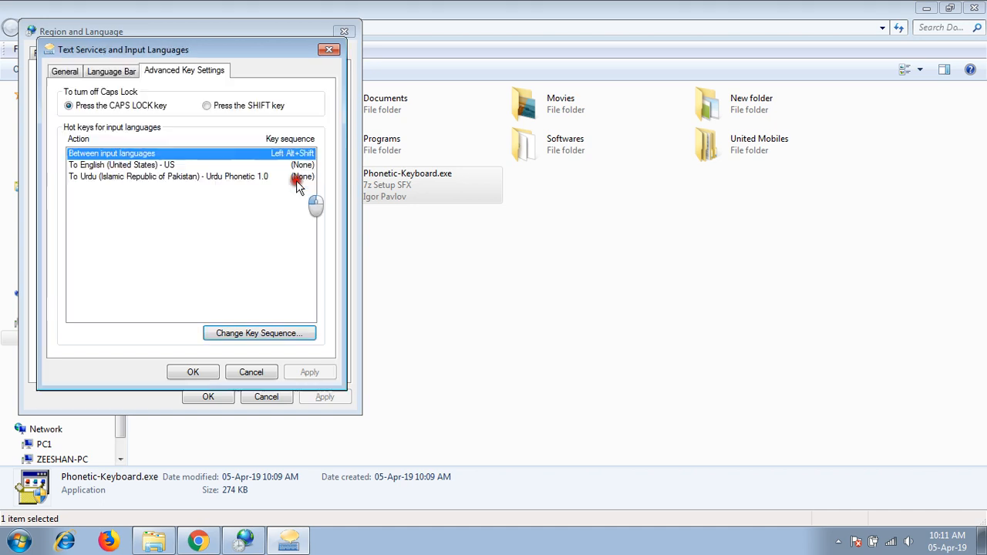
left_click(192, 371)
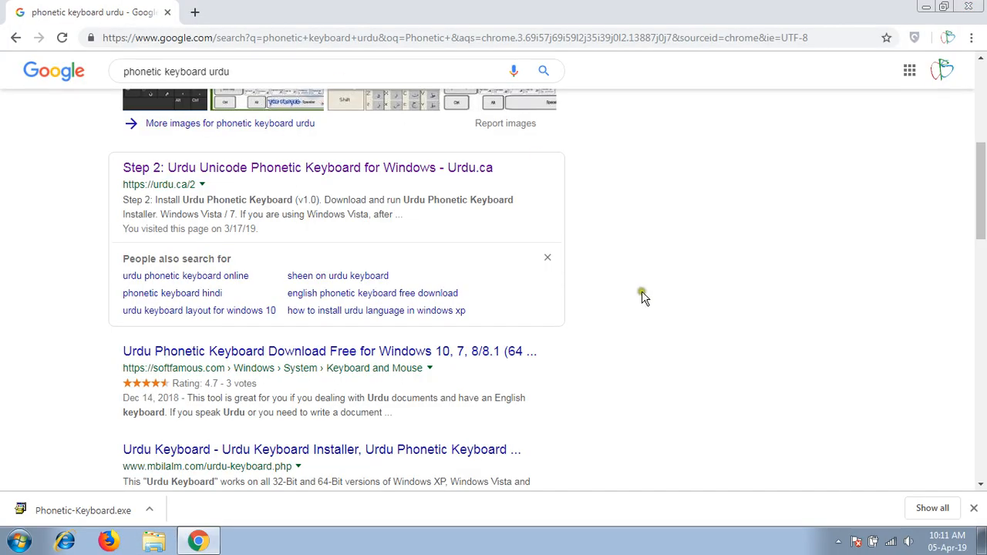
mouse_move(842, 14)
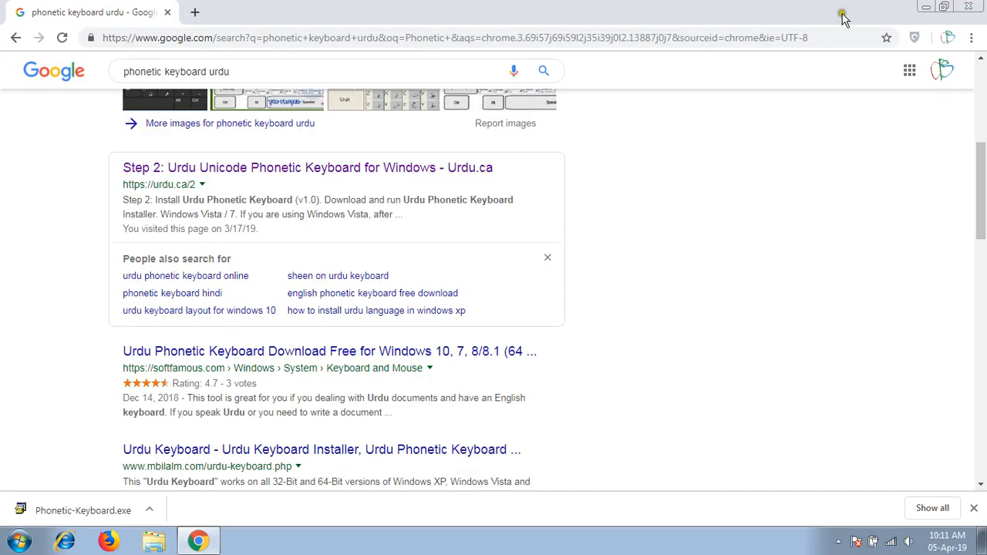
Step: Test-type 'Zee', the Urdu letters ا and ز, then 'asdf' in Google's search box
scroll("up", 3)
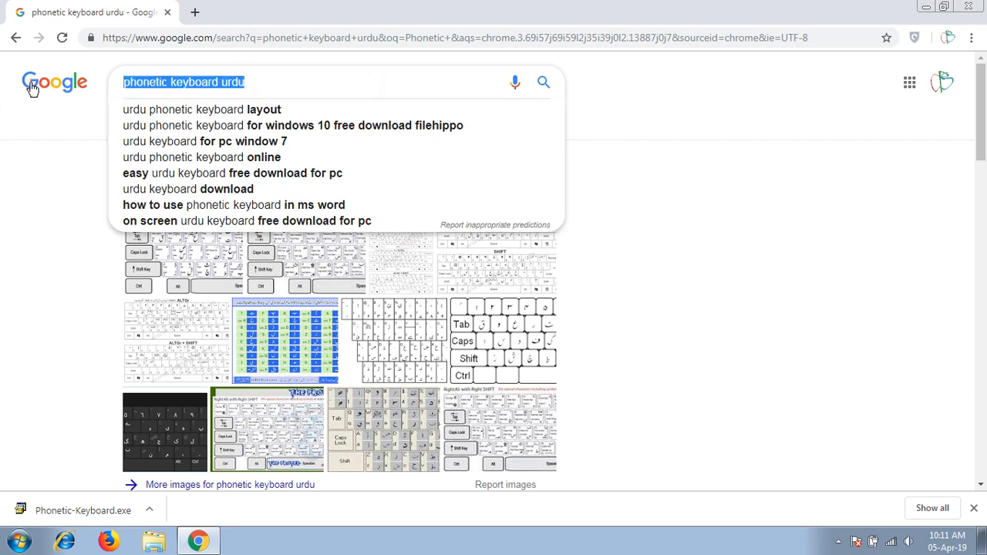
type("Zee")
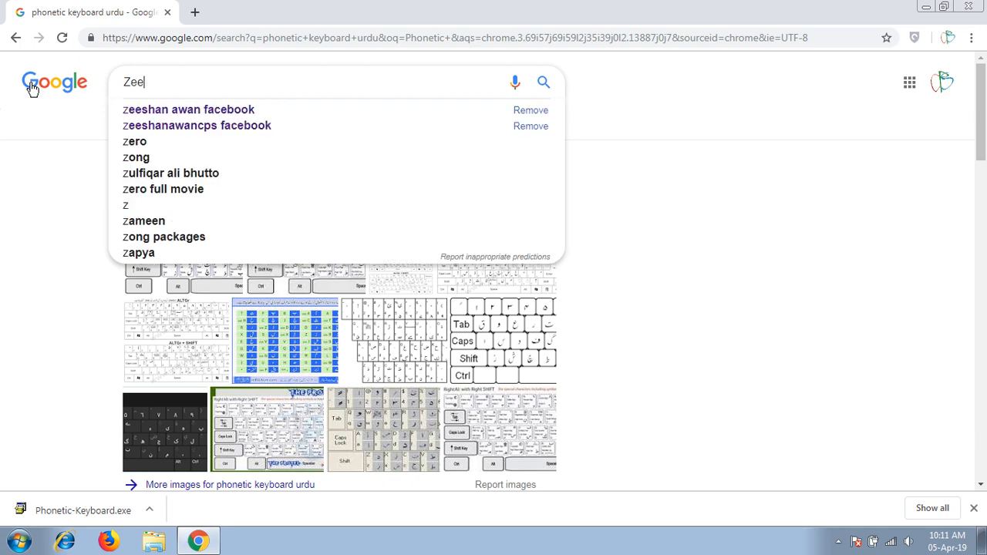
key("ctrl+a")
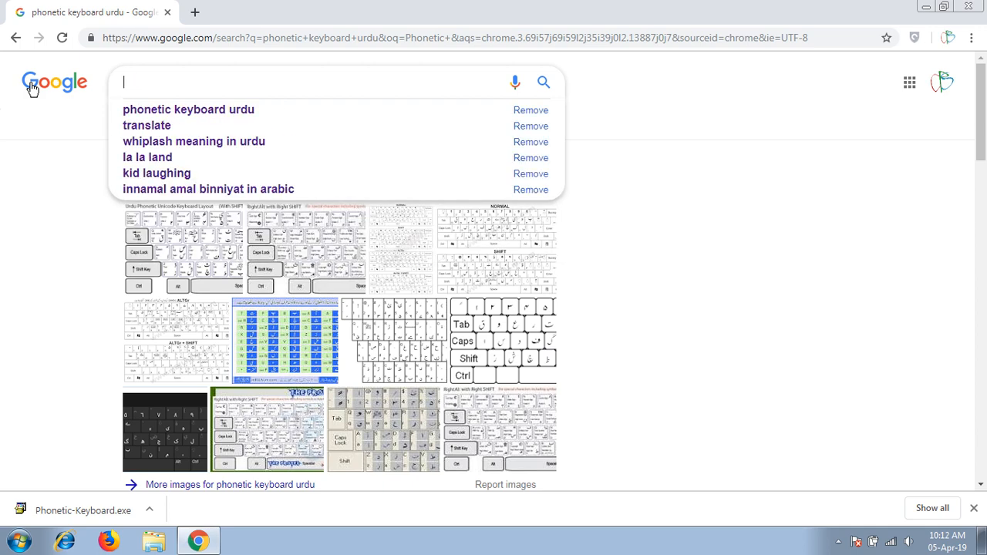
type("ا")
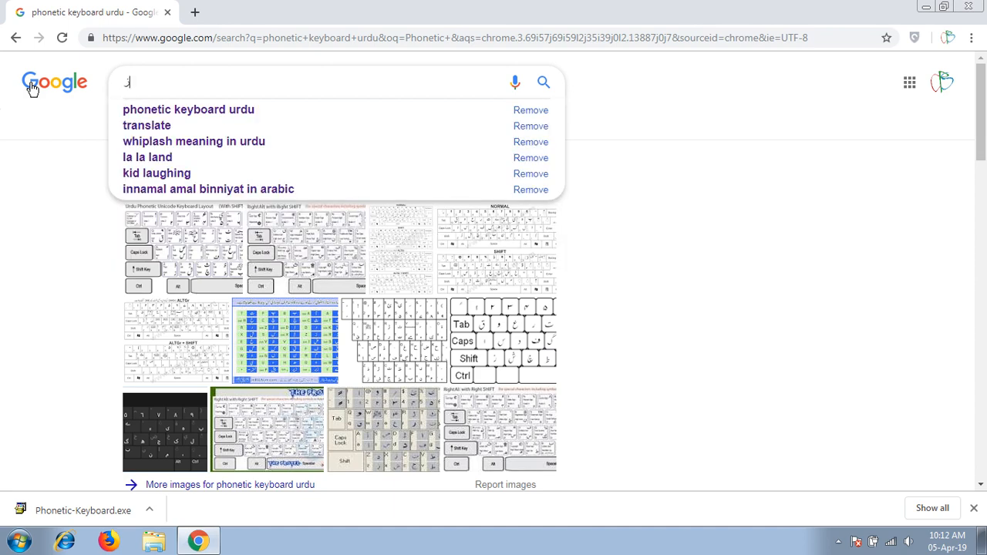
type("ز")
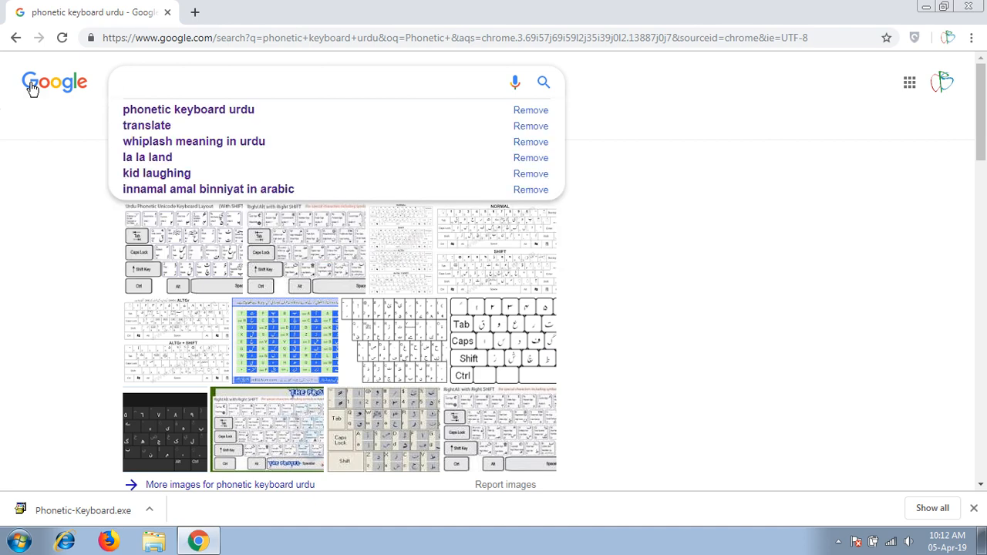
left_click(308, 82)
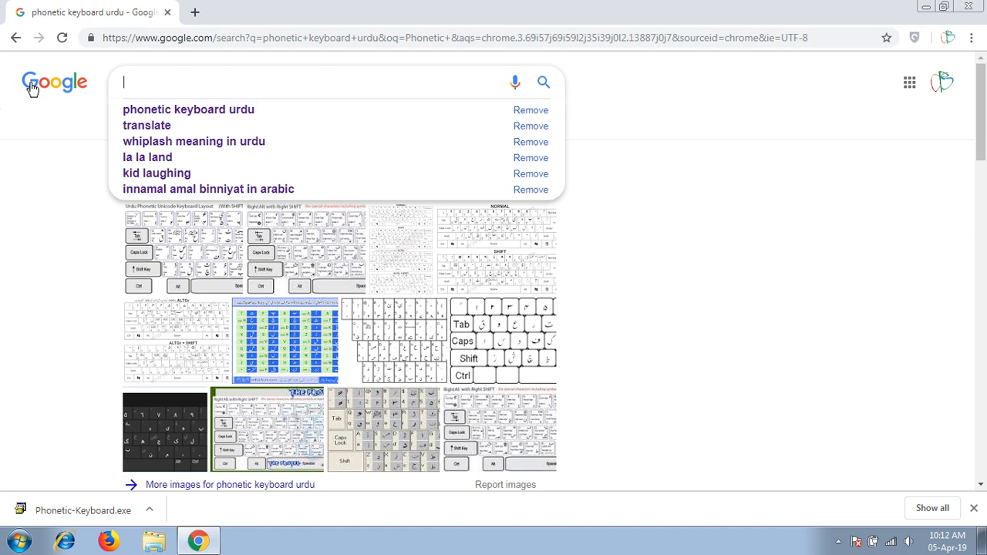
type("asdf")
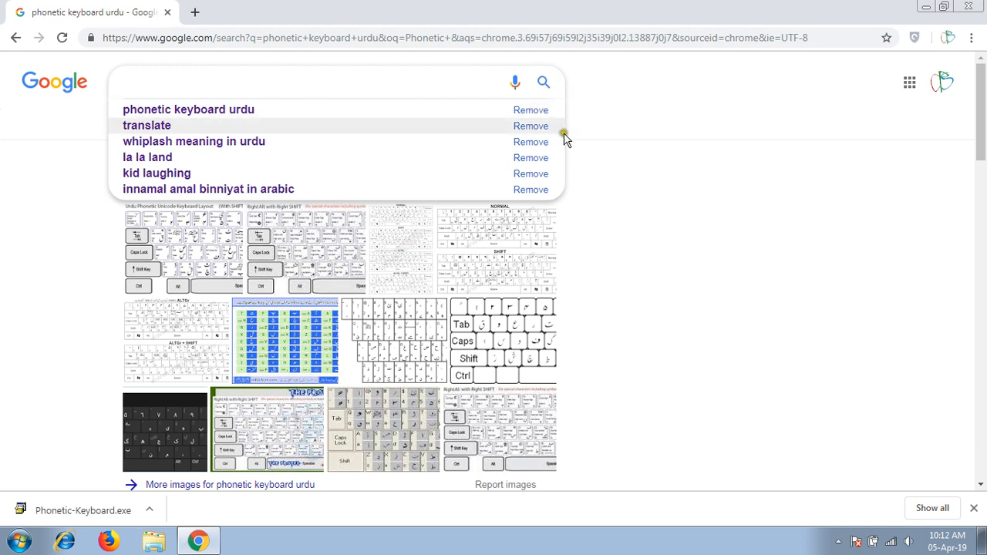
left_click(531, 109)
type("r")
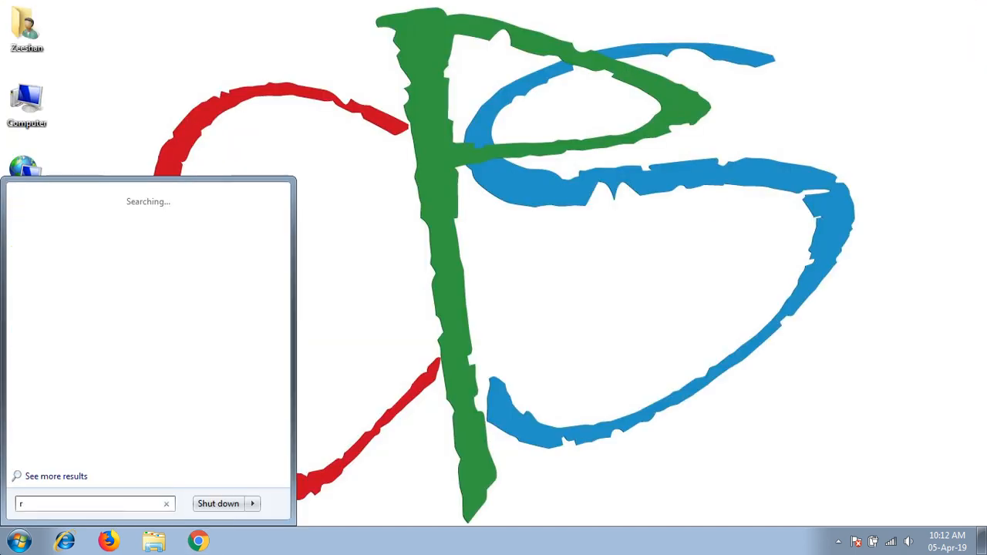
Step: Search 'reg' from the Start menu and open Region and Language
type("eg")
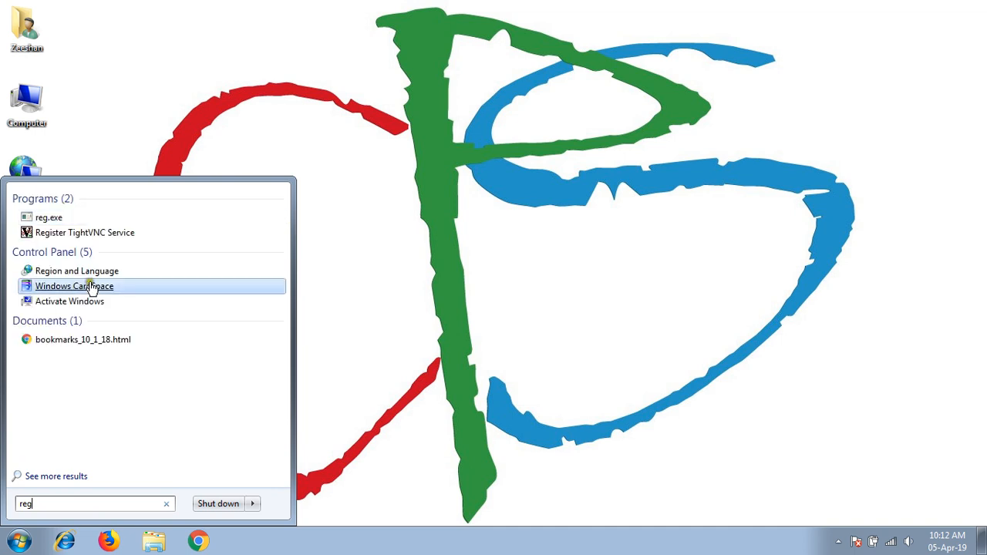
left_click(76, 271)
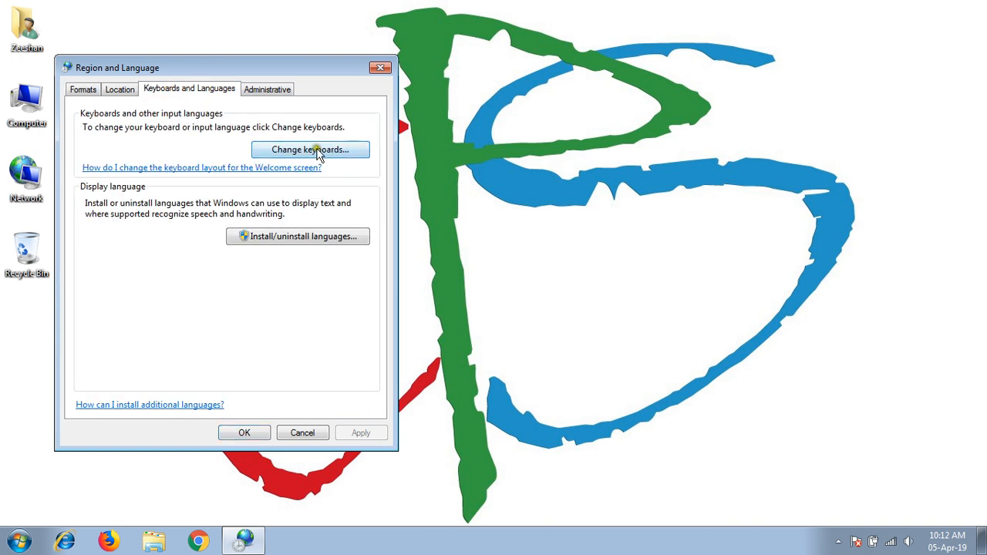
Step: In Text Services, select English, then move Urdu above English
left_click(310, 149)
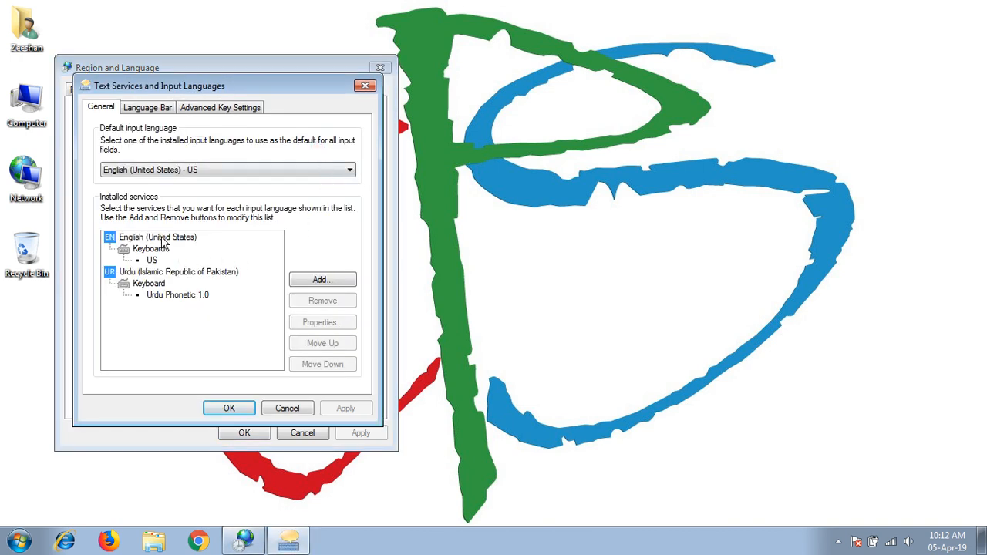
left_click(158, 236)
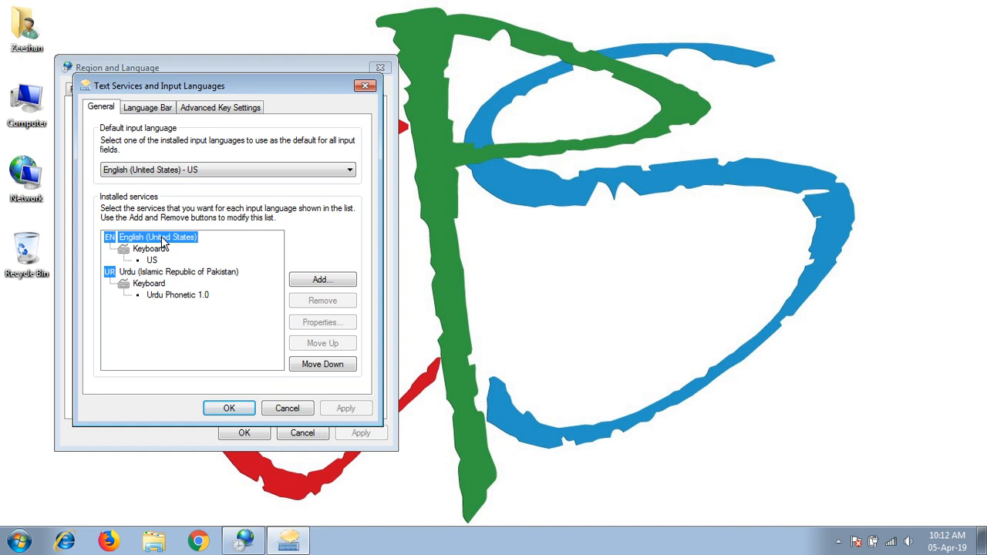
mouse_move(187, 242)
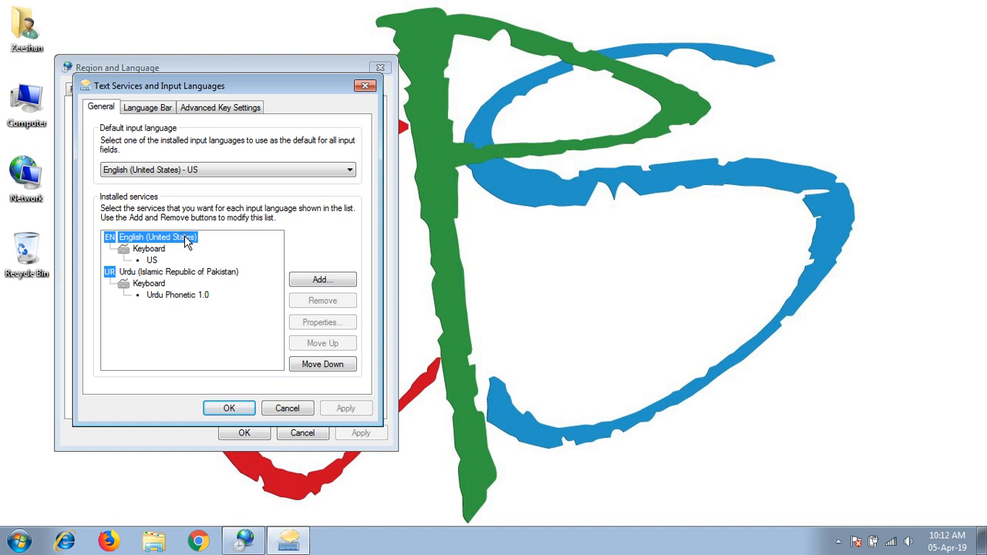
mouse_move(174, 280)
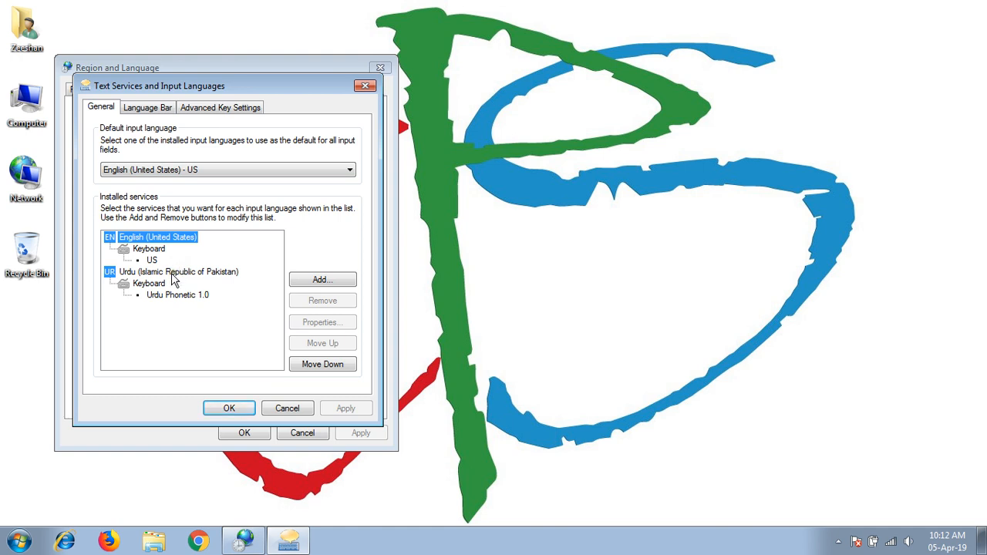
left_click(181, 272)
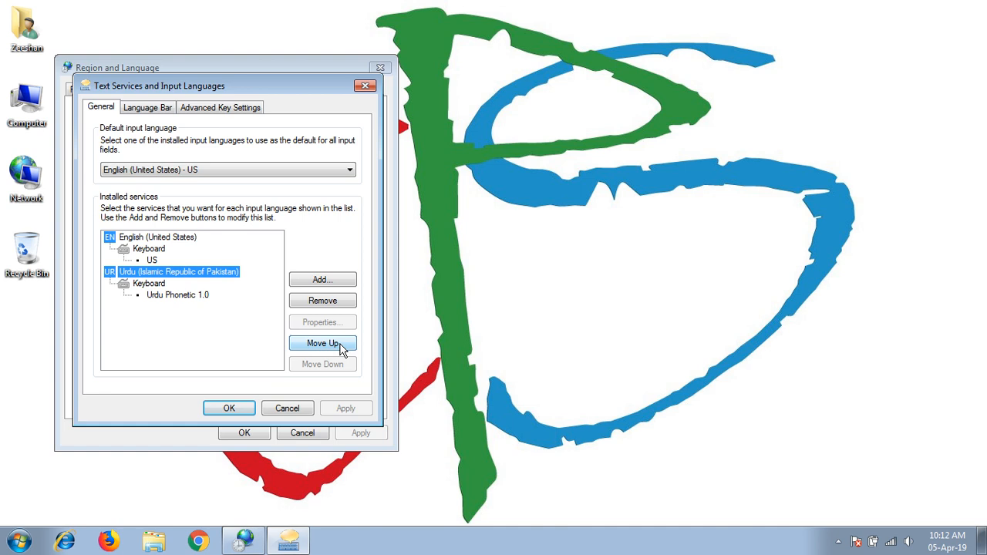
left_click(322, 343)
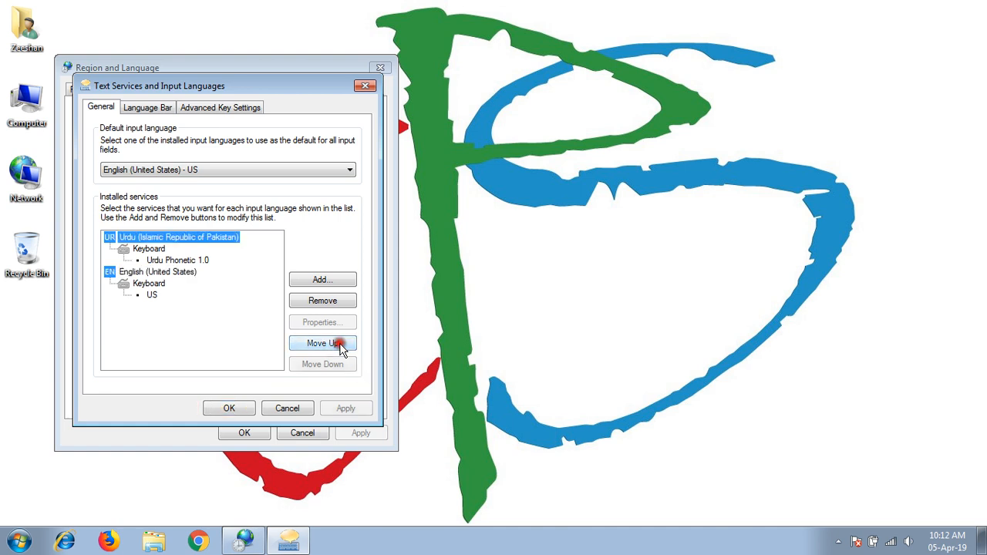
Step: Move English (United States) back to the top and confirm with OK
left_click(323, 343)
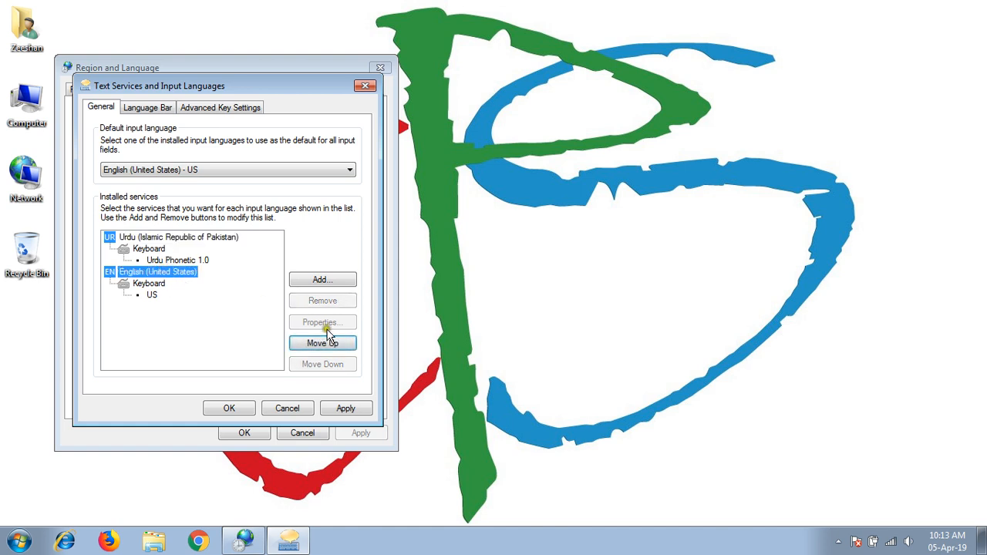
left_click(323, 343)
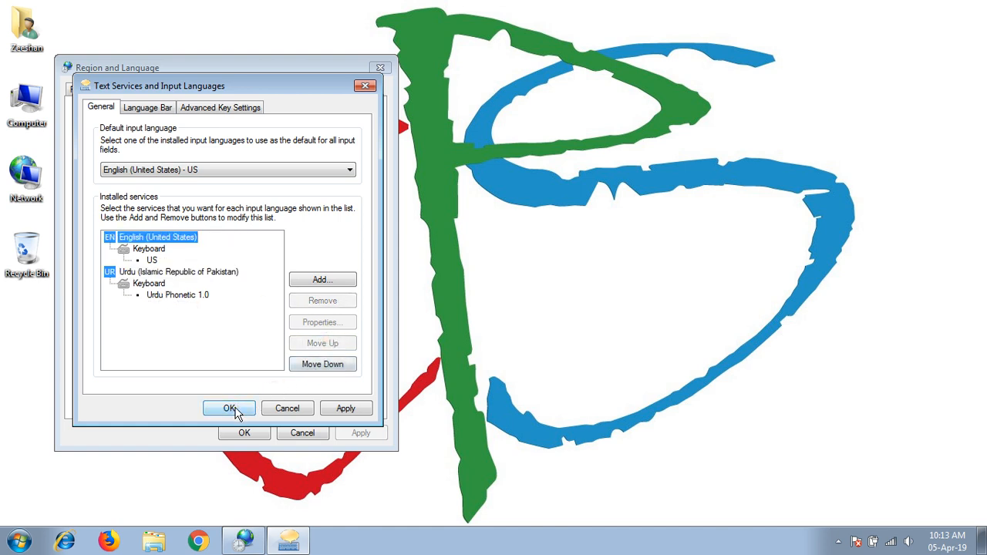
left_click(229, 408)
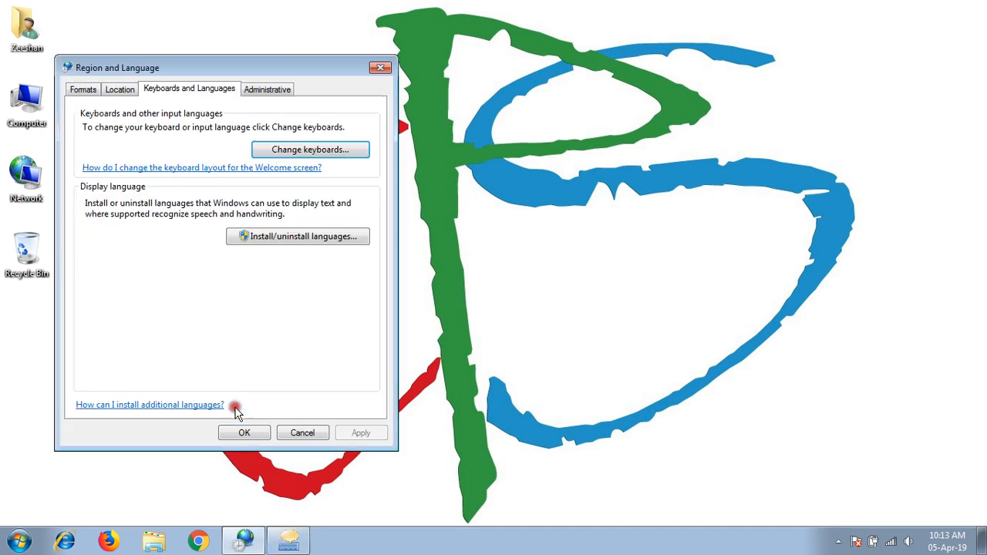